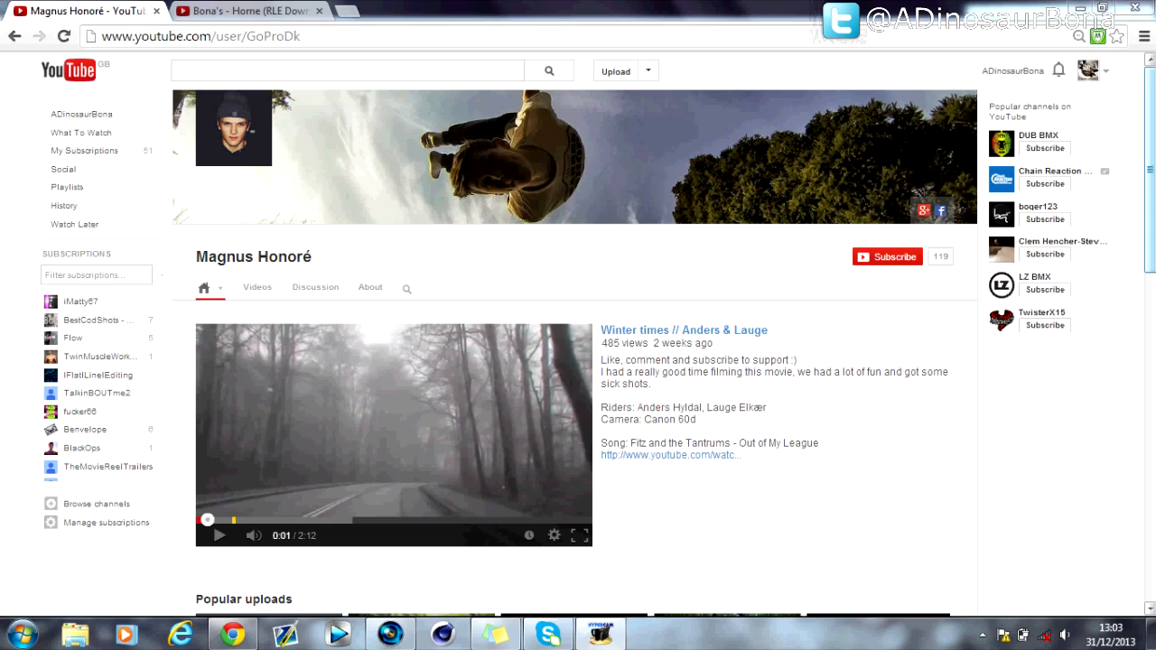
Step: Open the Bona's - Home (RLE Downhill) video, play it and pause around 0:21
{"action": "scroll", "scroll_direction": "down", "scroll_amount": 3}
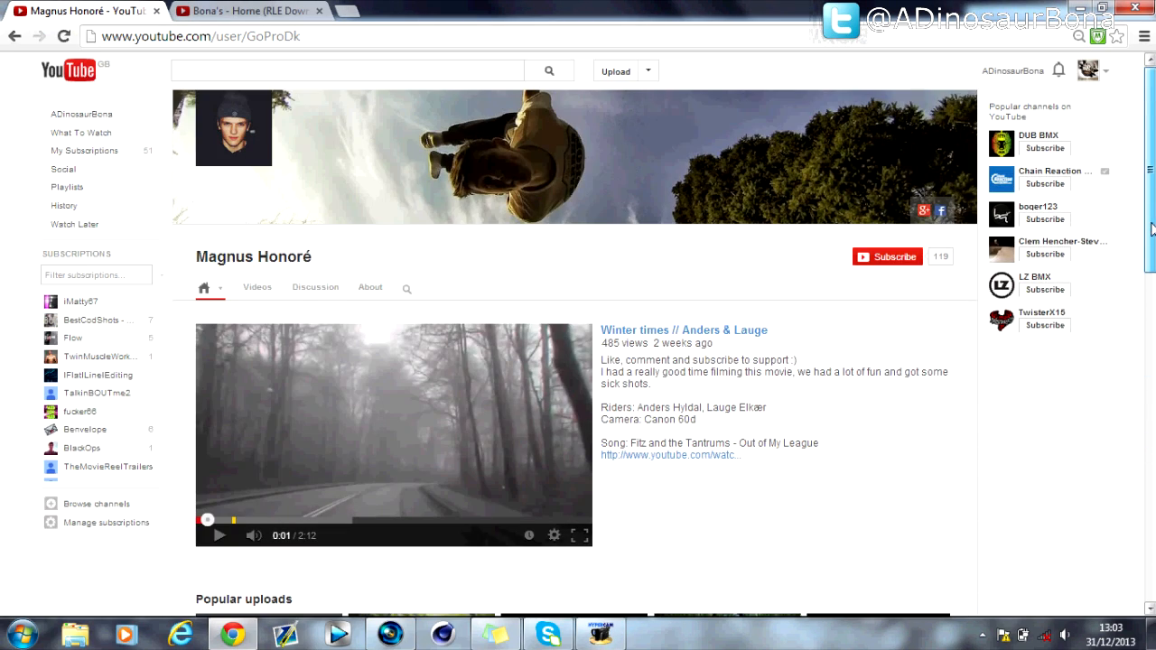
{"action": "left_click", "coordinate": [249, 12]}
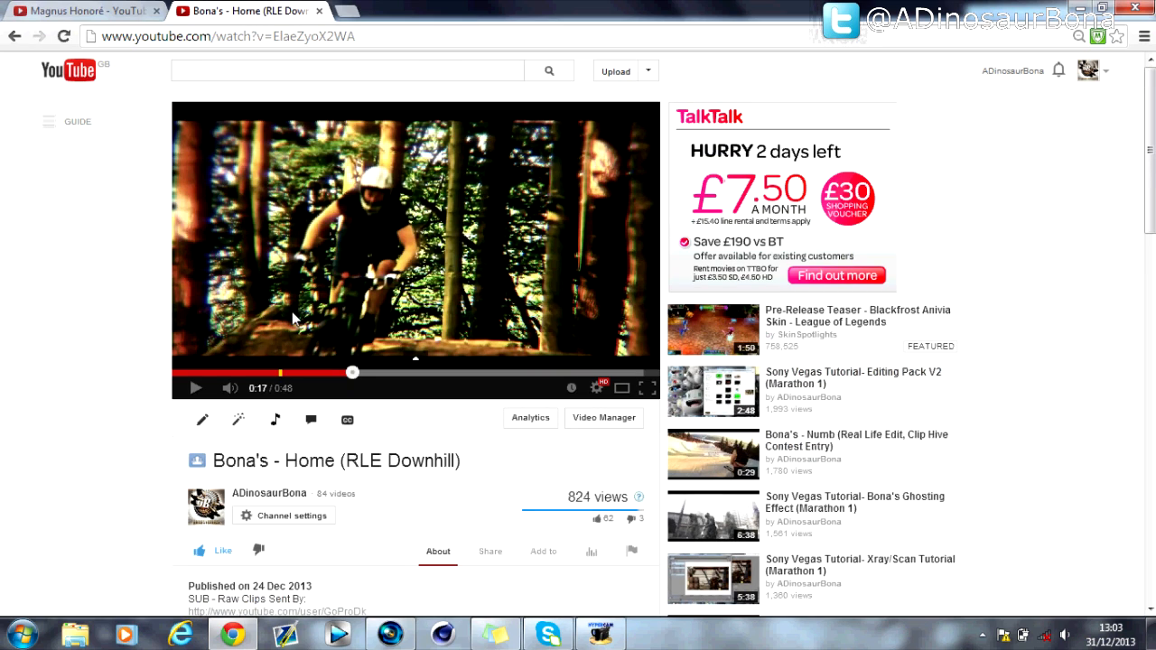
{"action": "mouse_move", "coordinate": [197, 388]}
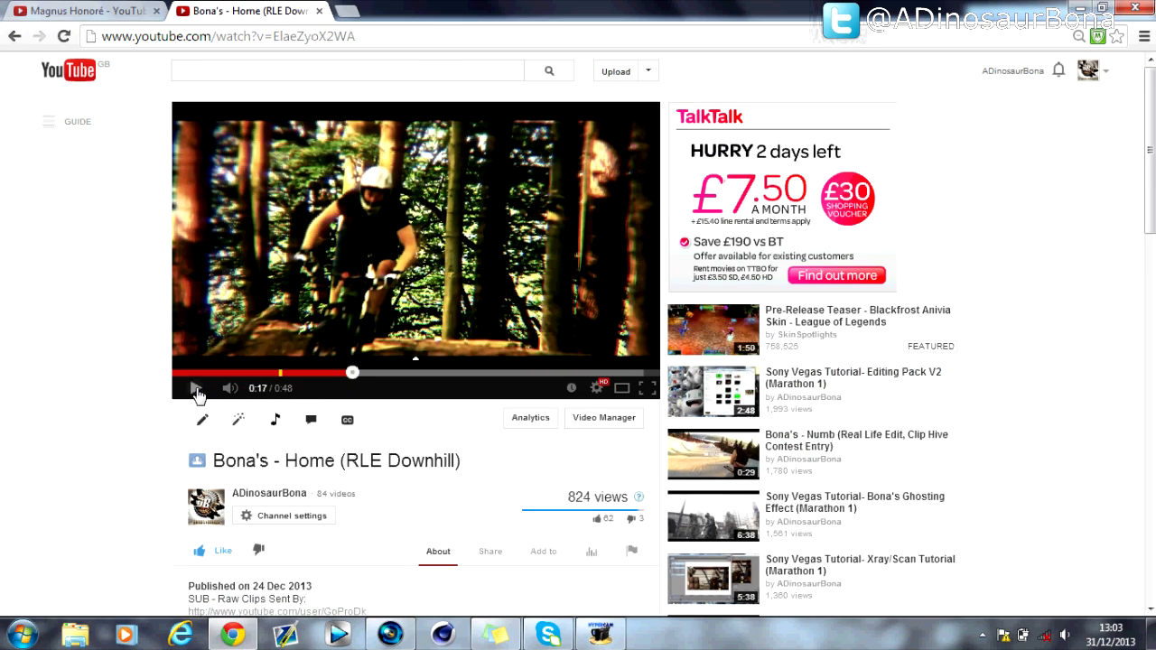
{"action": "left_click", "coordinate": [197, 389]}
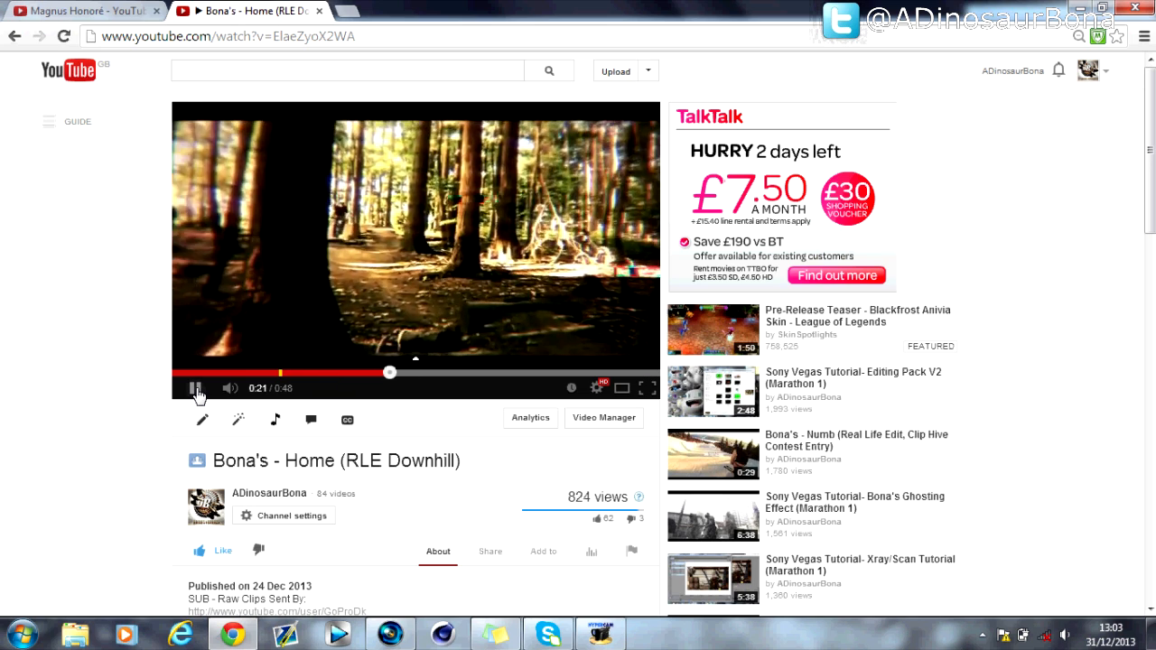
{"action": "left_click", "coordinate": [195, 386]}
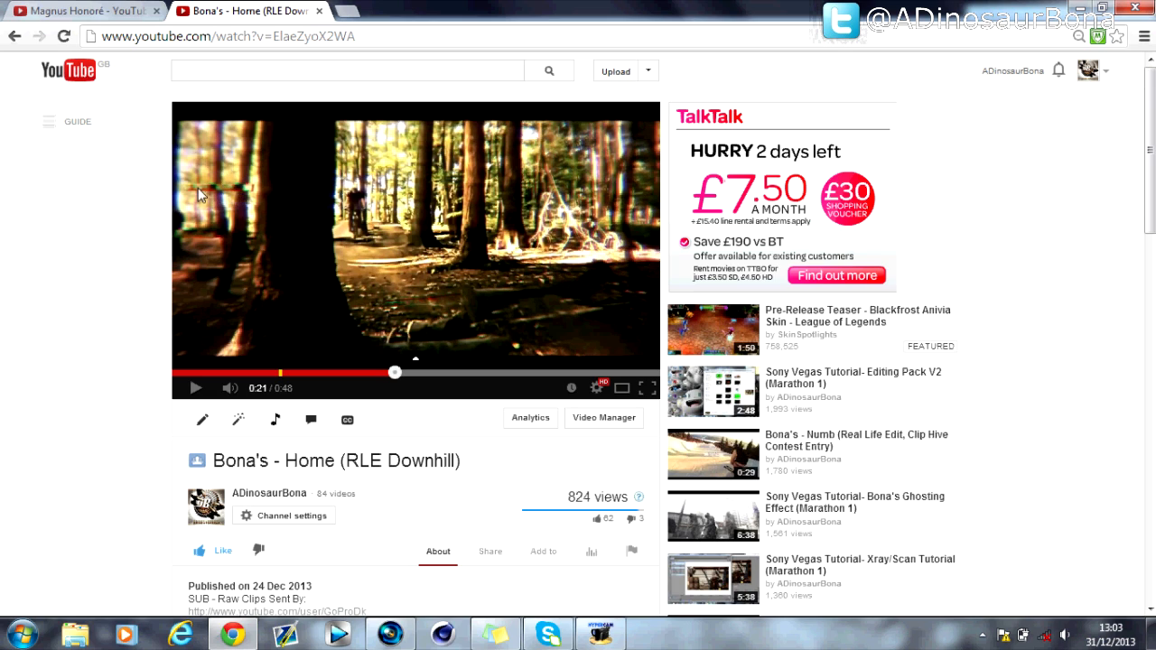
{"action": "left_click", "coordinate": [386, 628]}
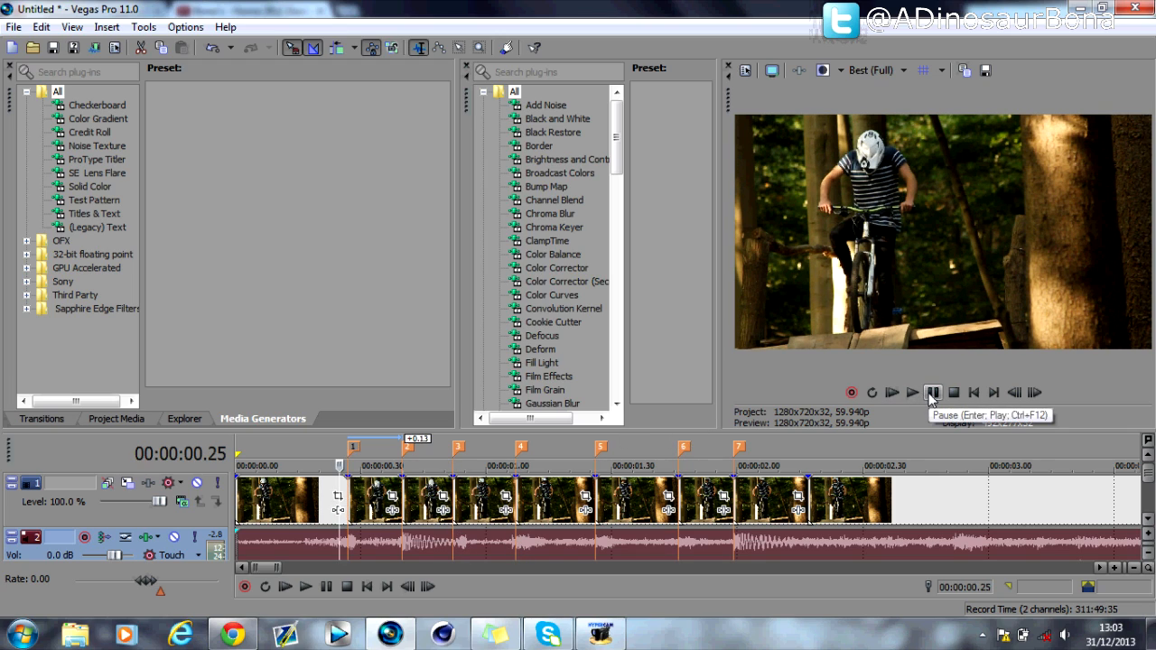
Step: Pause the clip preview and stop playback back at frame 27
{"action": "left_click", "coordinate": [932, 392]}
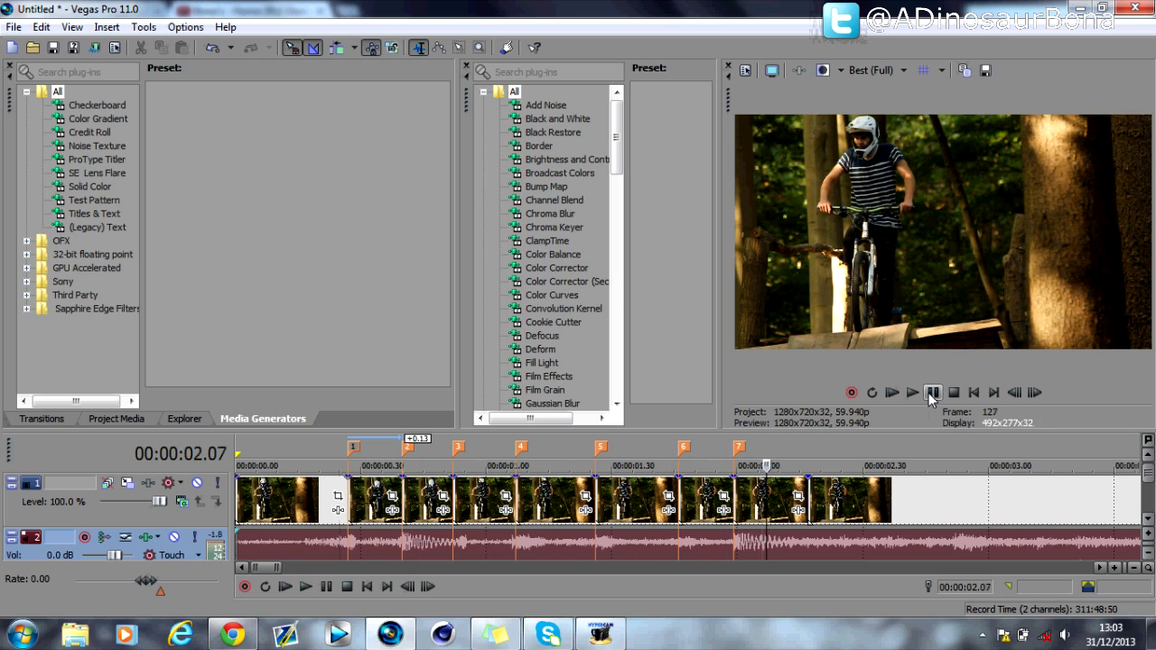
{"action": "left_click", "coordinate": [932, 394]}
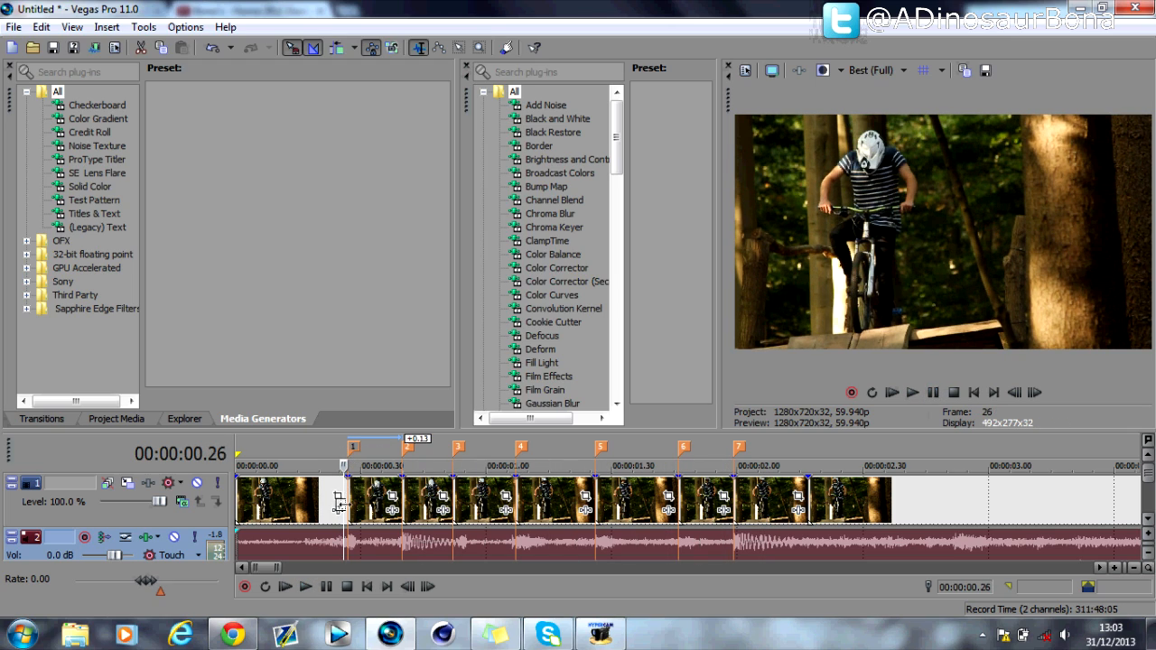
{"action": "mouse_move", "coordinate": [1024, 404]}
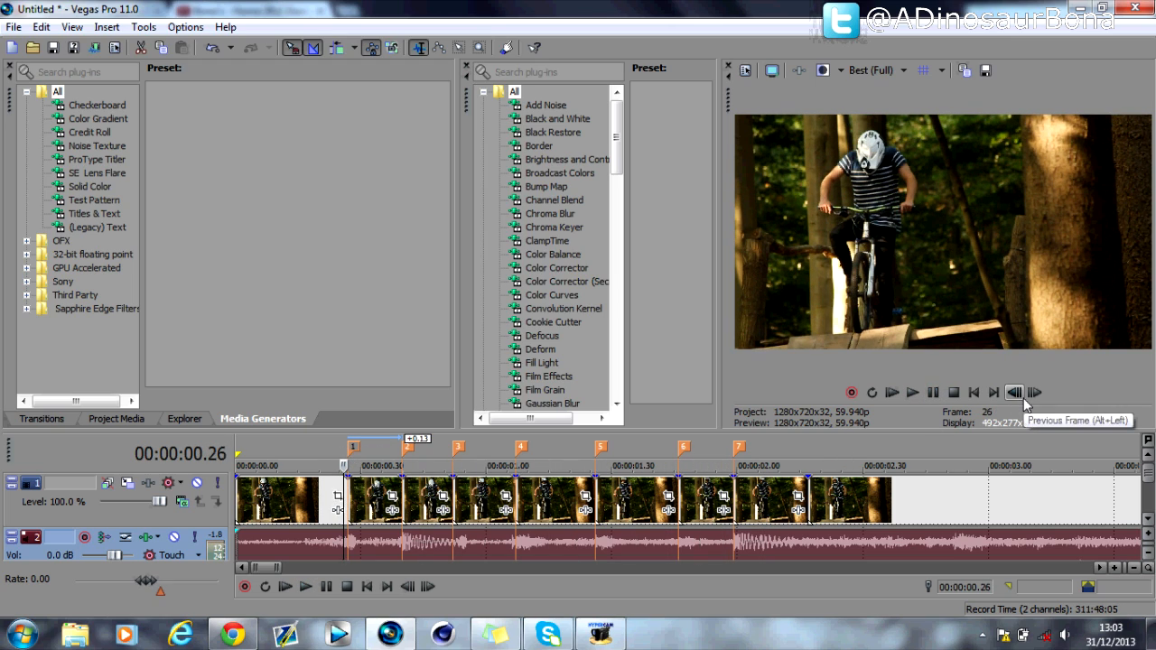
{"action": "mouse_move", "coordinate": [719, 451]}
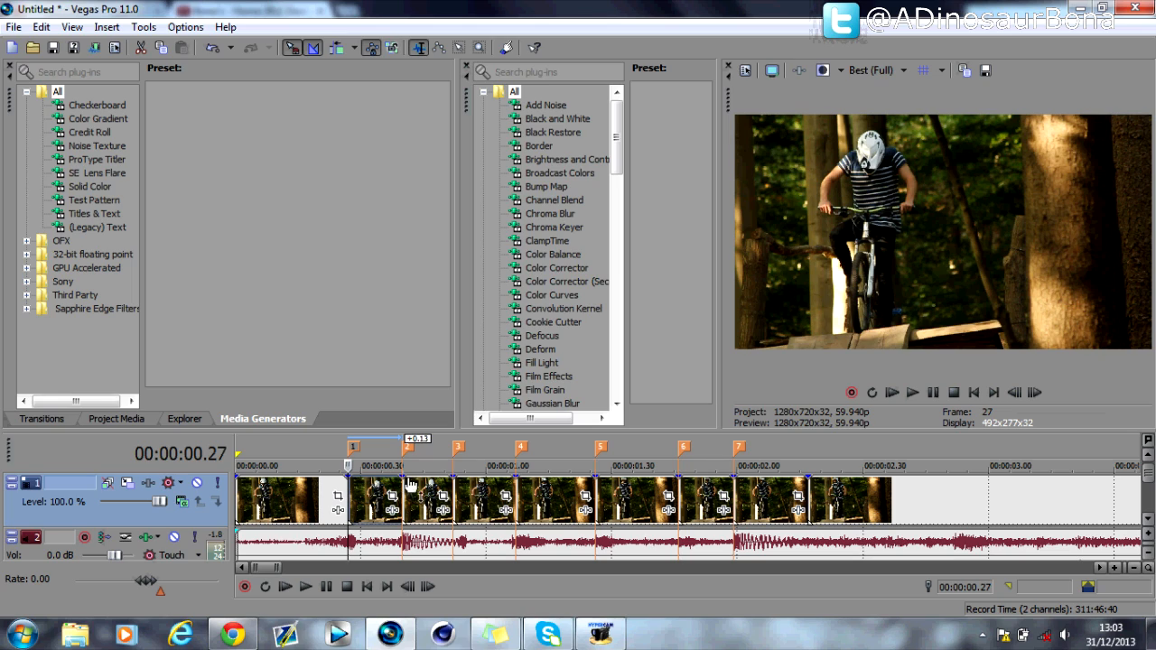
{"action": "mouse_move", "coordinate": [748, 502]}
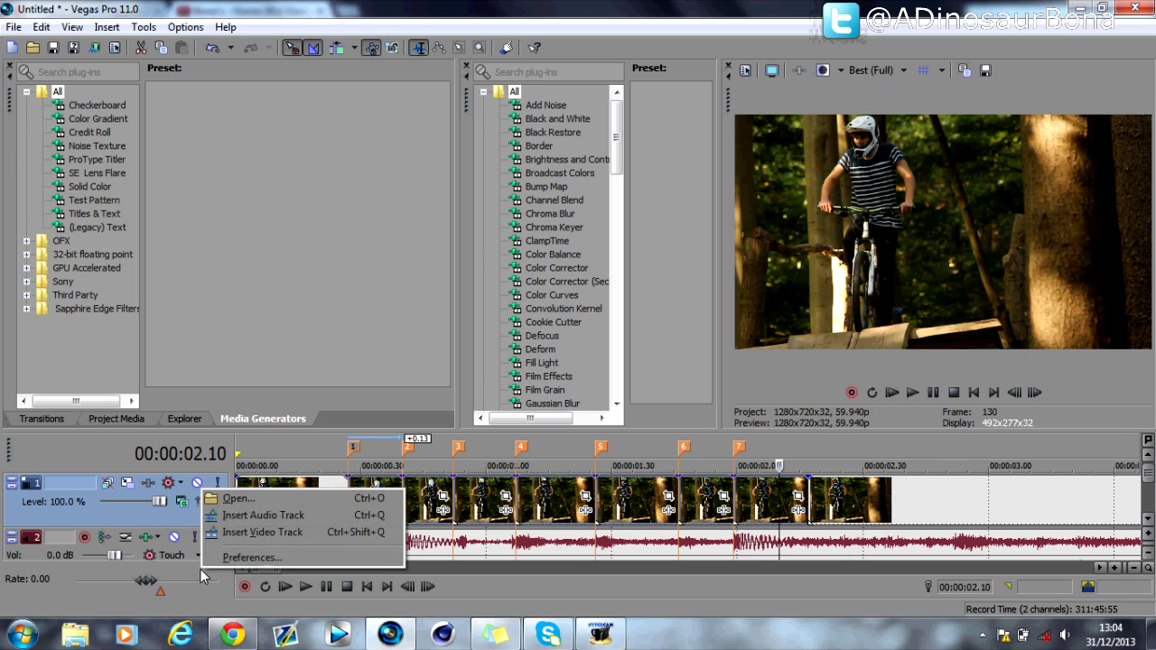
Step: Insert a new empty video track above the clip via the track header menu
{"action": "left_click", "coordinate": [262, 531]}
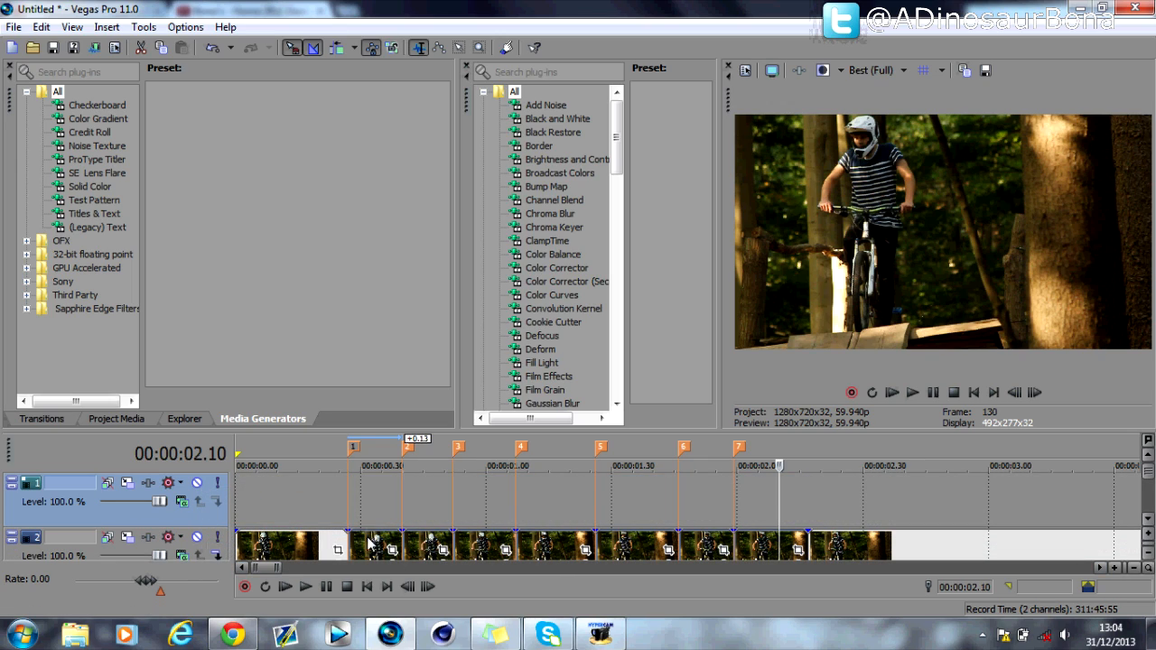
{"action": "left_click", "coordinate": [376, 506]}
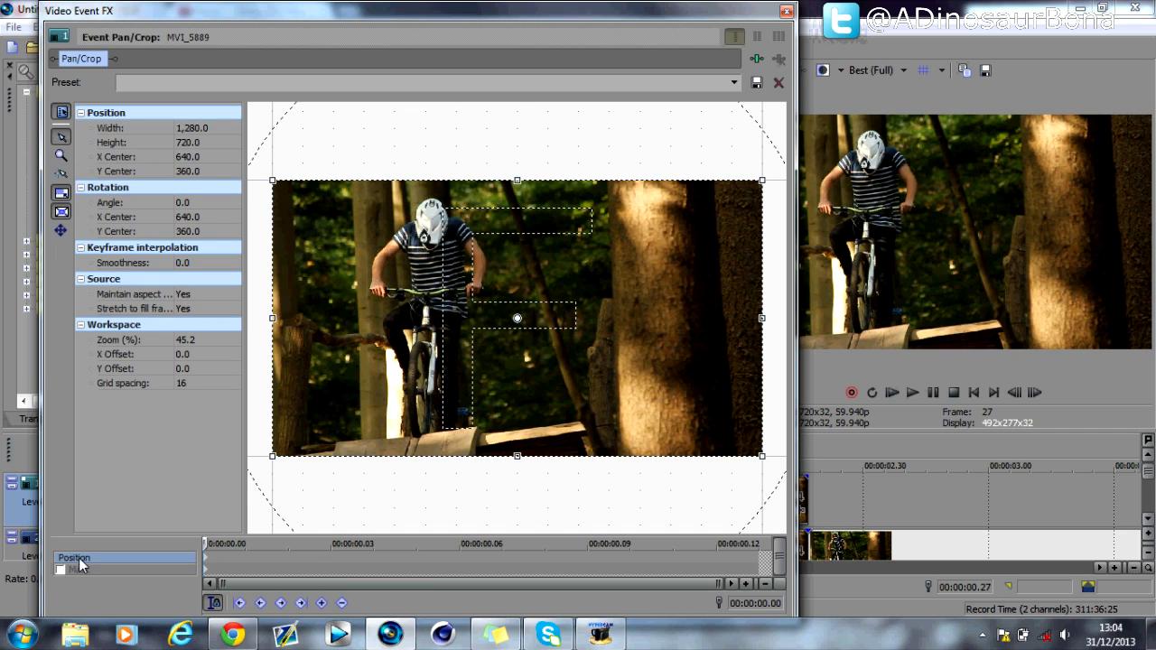
Step: Enable Mask and place anchor path points around the rider across the top and bottom of the frame
{"action": "left_click", "coordinate": [80, 569]}
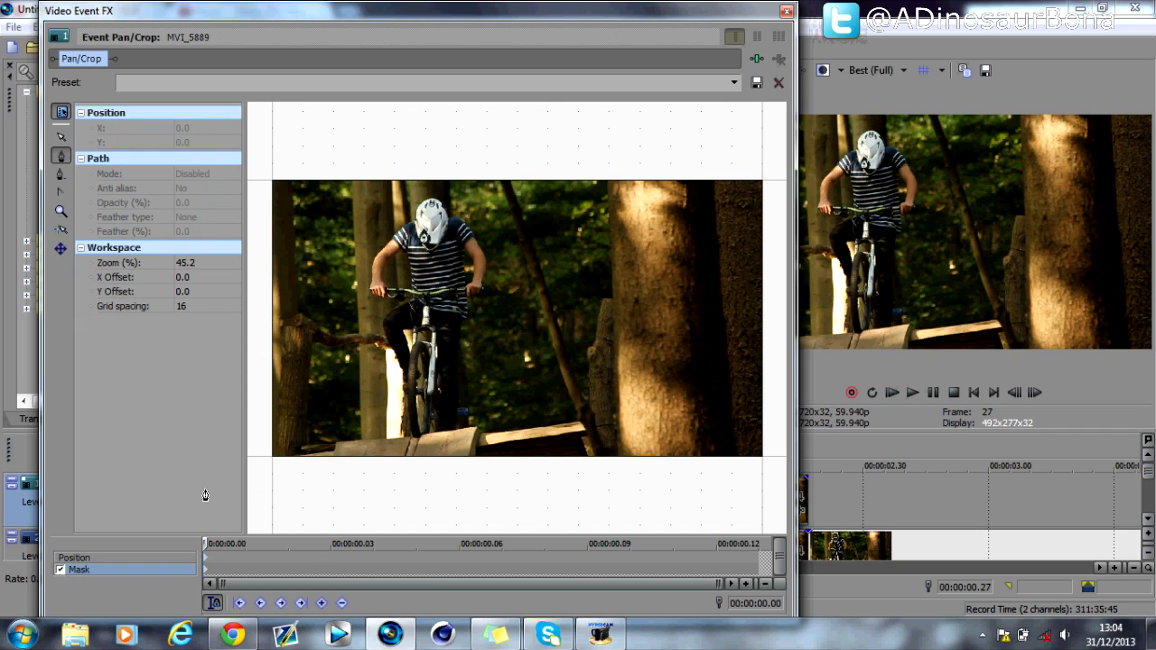
{"action": "left_click", "coordinate": [588, 322]}
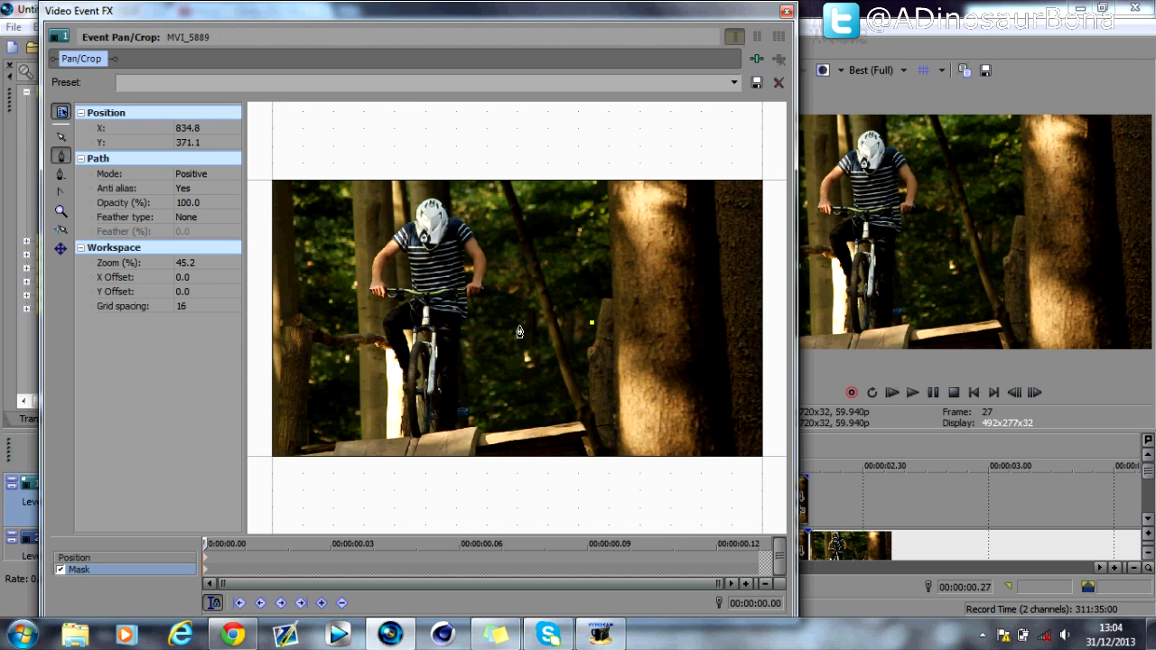
{"action": "left_click_drag", "start_coordinate": [520, 332], "coordinate": [585, 340]}
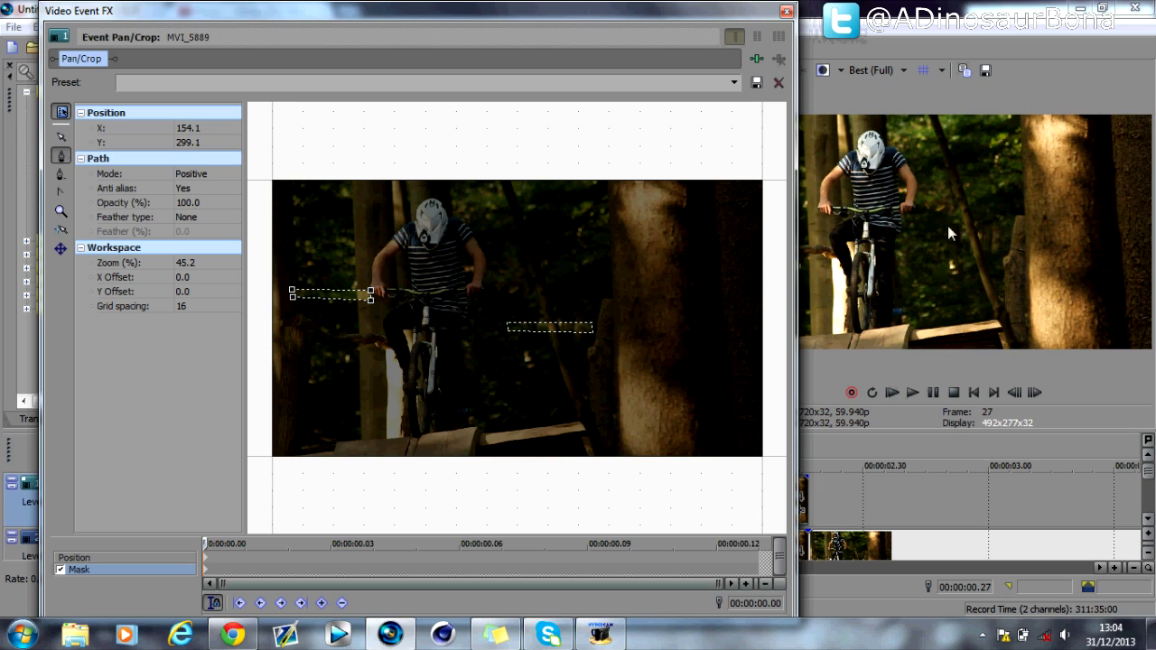
{"action": "mouse_move", "coordinate": [550, 282]}
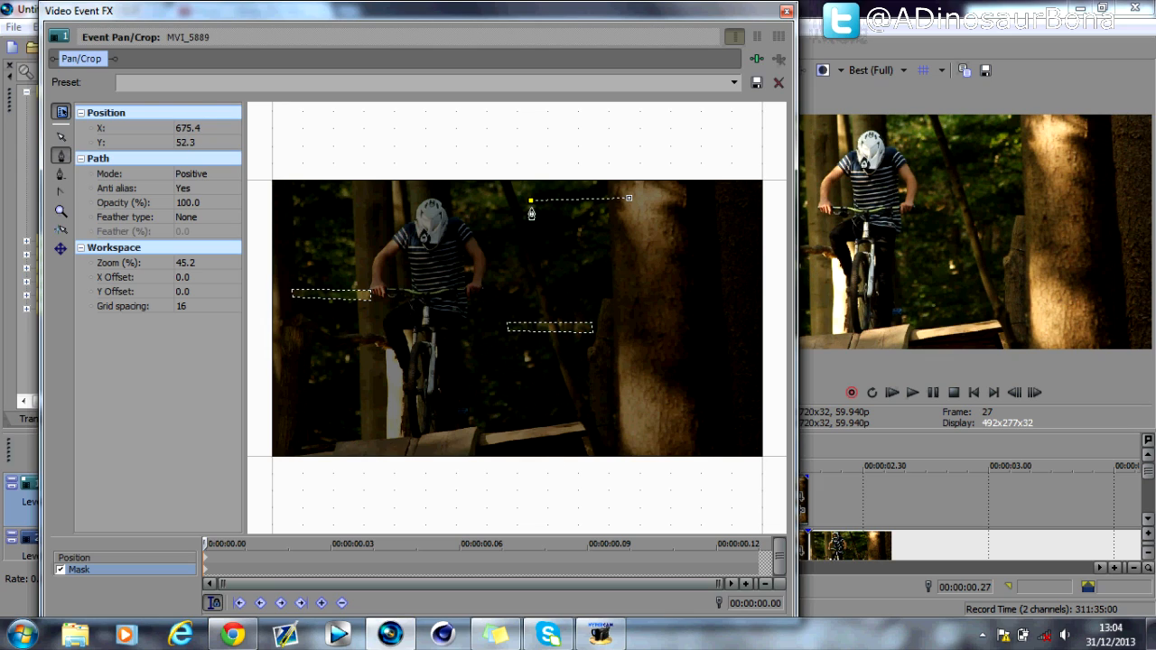
{"action": "left_click_drag", "start_coordinate": [531, 197], "coordinate": [632, 203]}
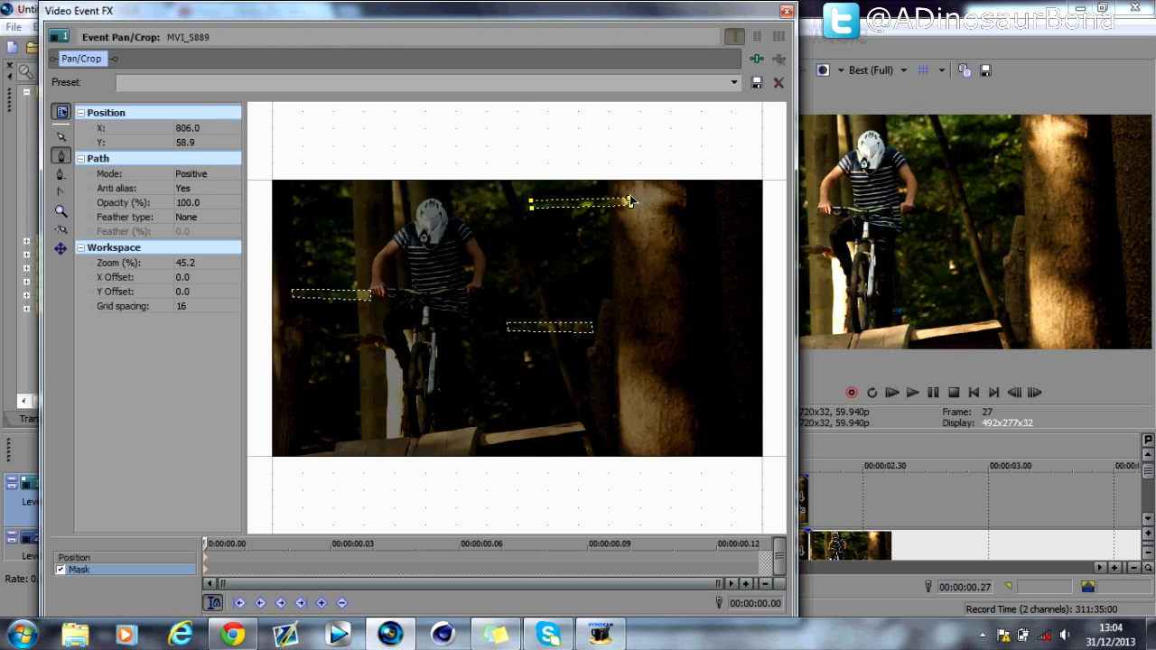
{"action": "left_click_drag", "start_coordinate": [628, 202], "coordinate": [318, 425]}
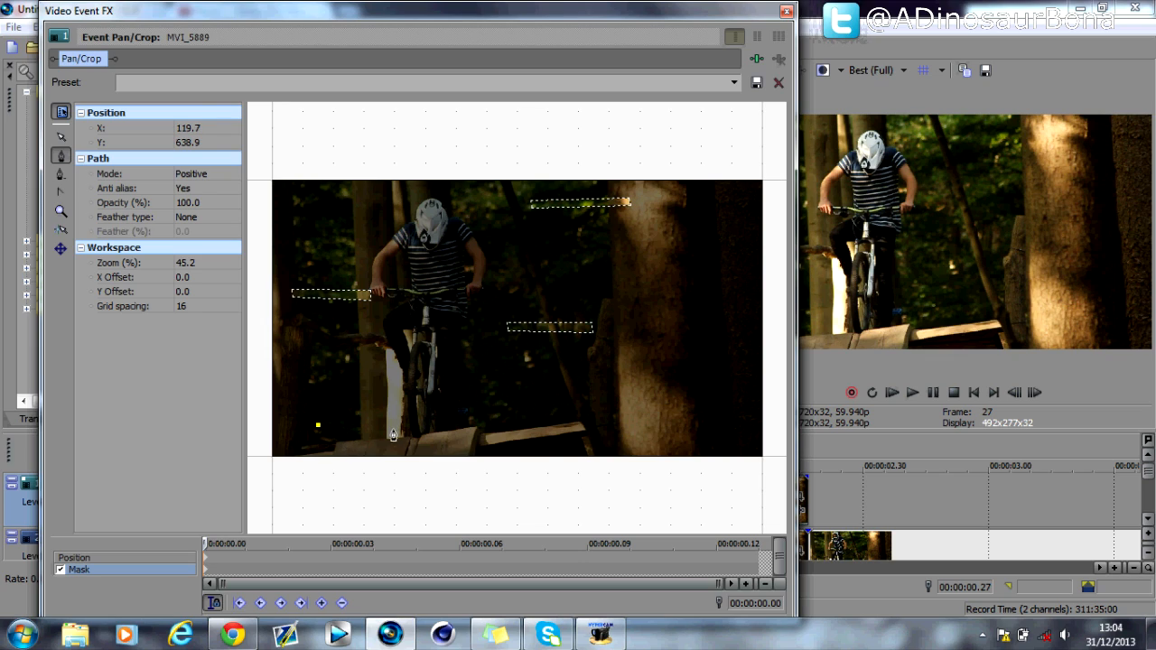
{"action": "left_click_drag", "start_coordinate": [318, 424], "coordinate": [394, 433]}
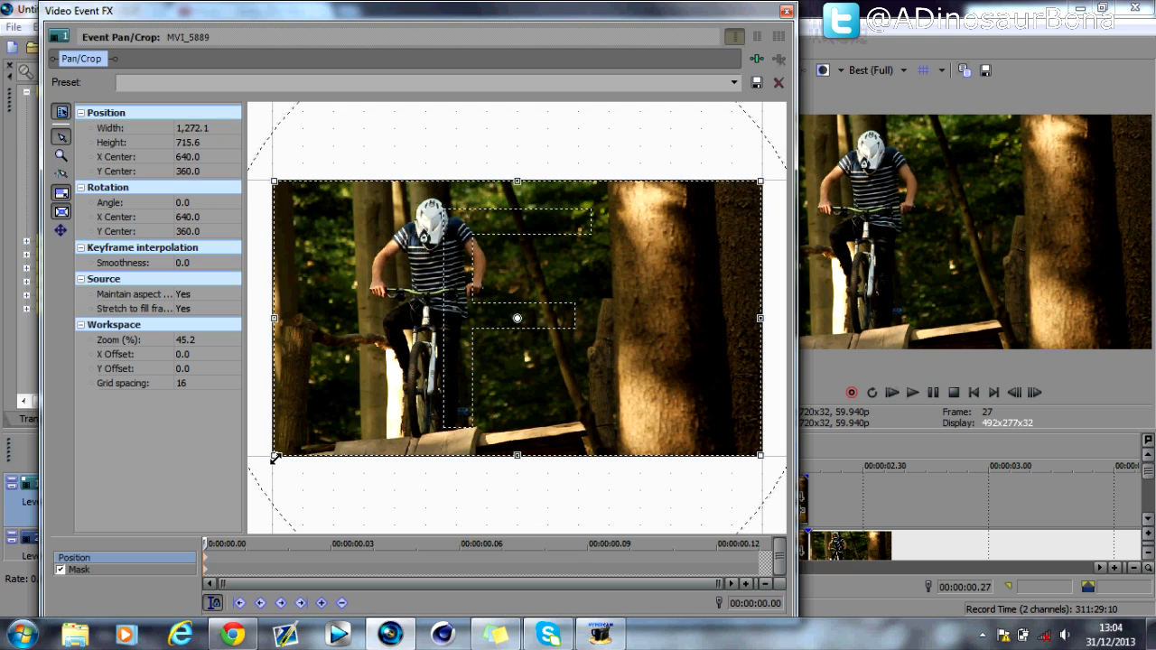
Step: Shrink the crop box to zoom in slightly, check the Preset list and close Pan/Crop
{"action": "left_click_drag", "start_coordinate": [275, 455], "coordinate": [293, 445]}
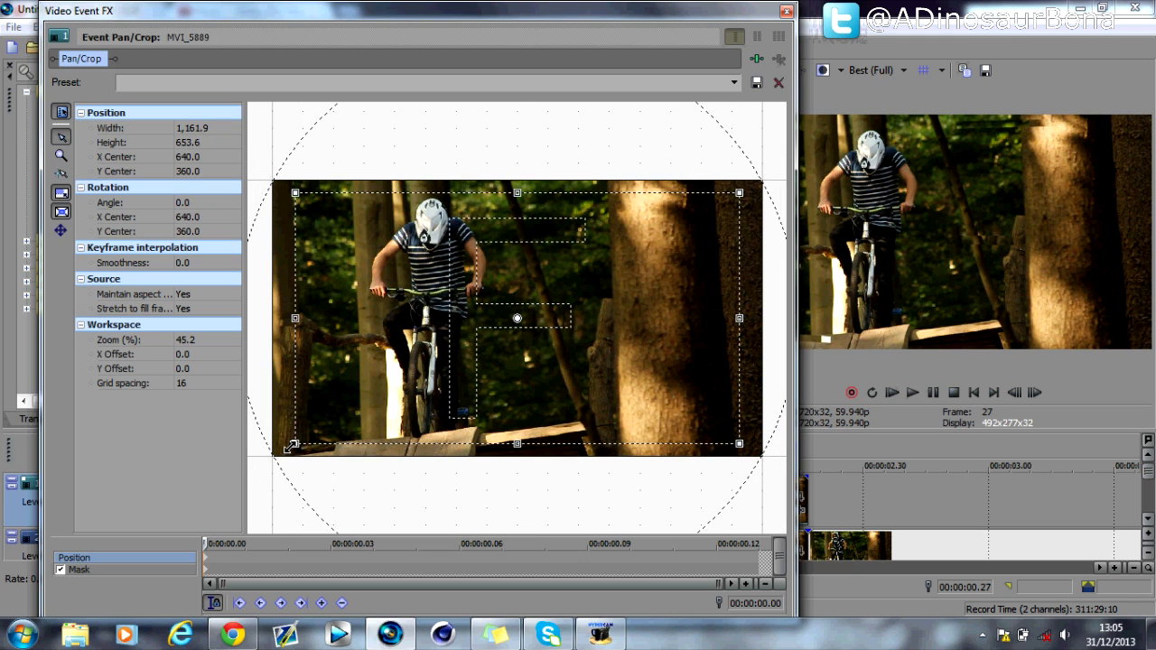
{"action": "left_click_drag", "start_coordinate": [291, 444], "coordinate": [292, 445]}
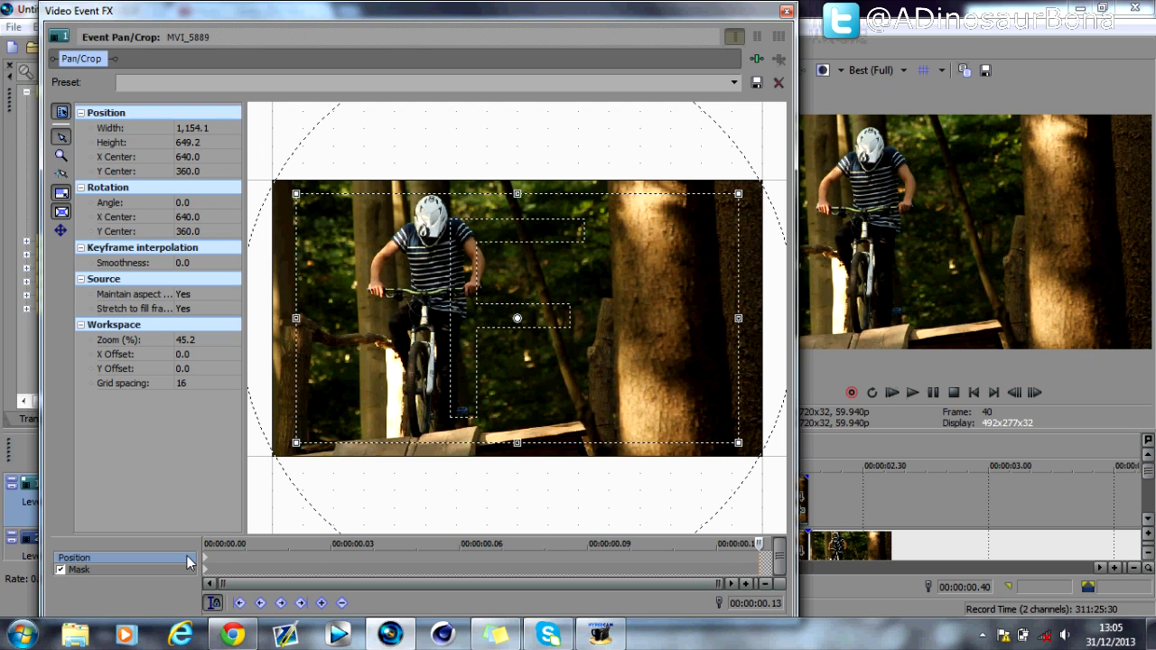
{"action": "left_click", "coordinate": [733, 83]}
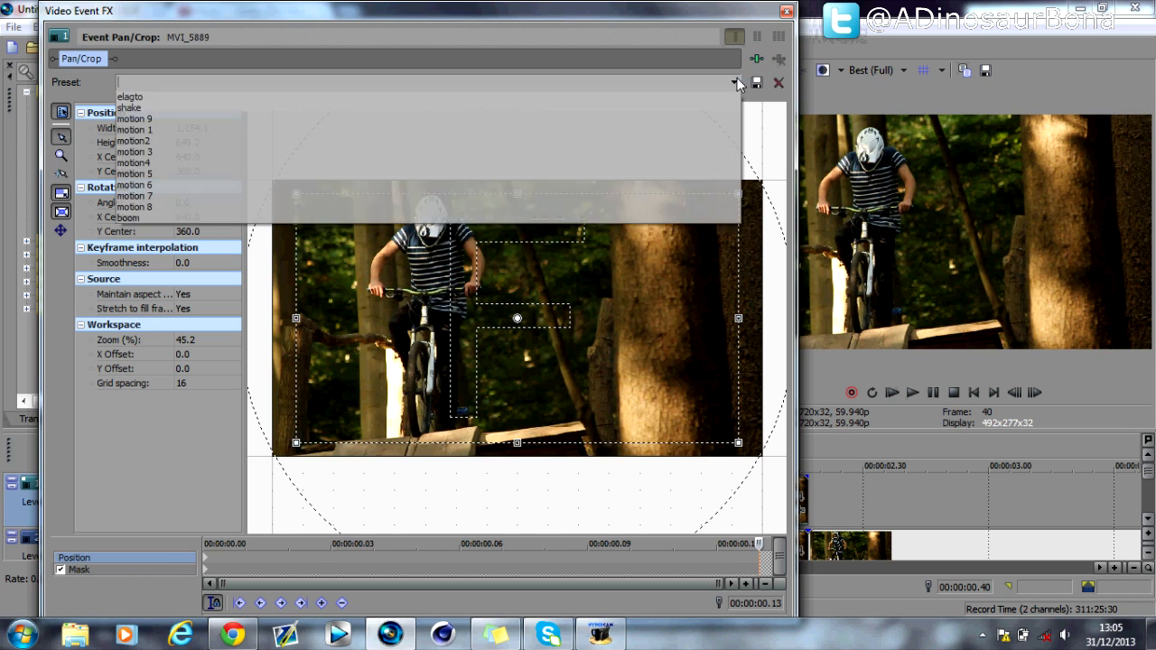
{"action": "left_click", "coordinate": [775, 83]}
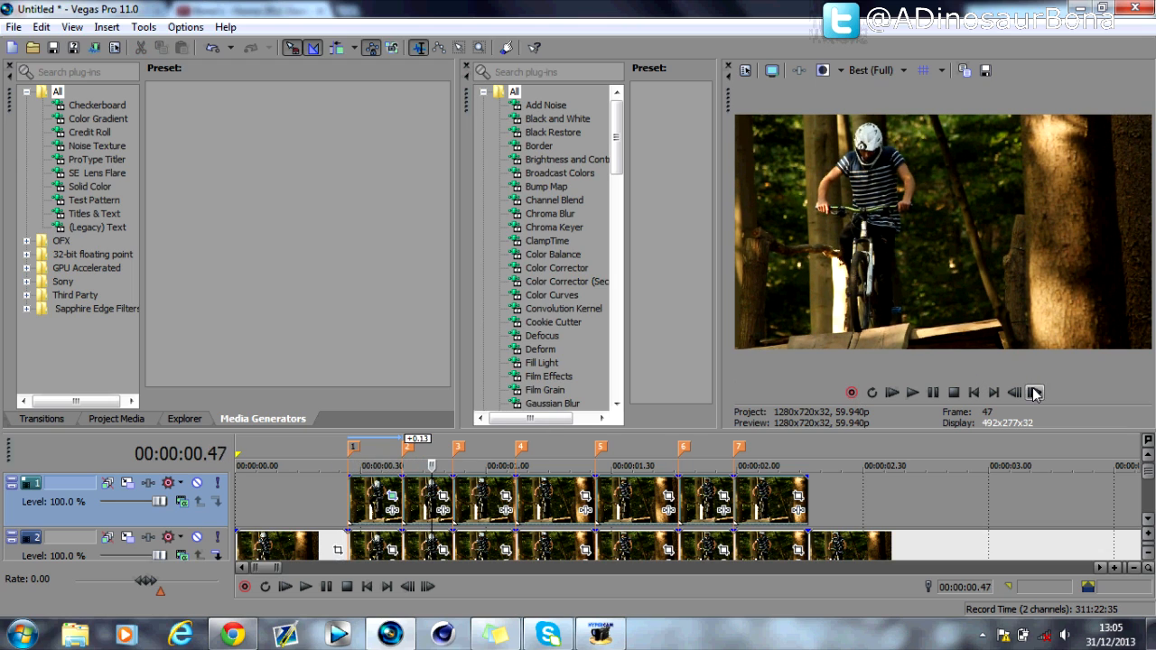
Step: Add mask points by the rider's handlebars, tighten the framing at a later frame and close Pan/Crop
{"action": "left_click", "coordinate": [1033, 391]}
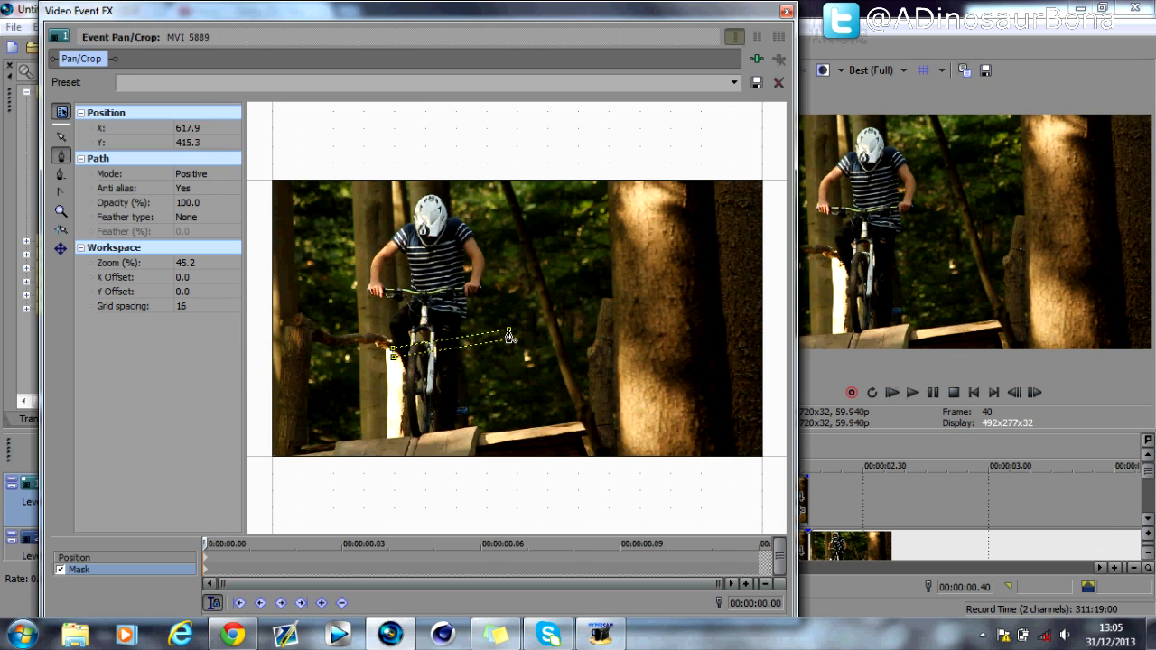
{"action": "left_click_drag", "start_coordinate": [509, 336], "coordinate": [576, 209]}
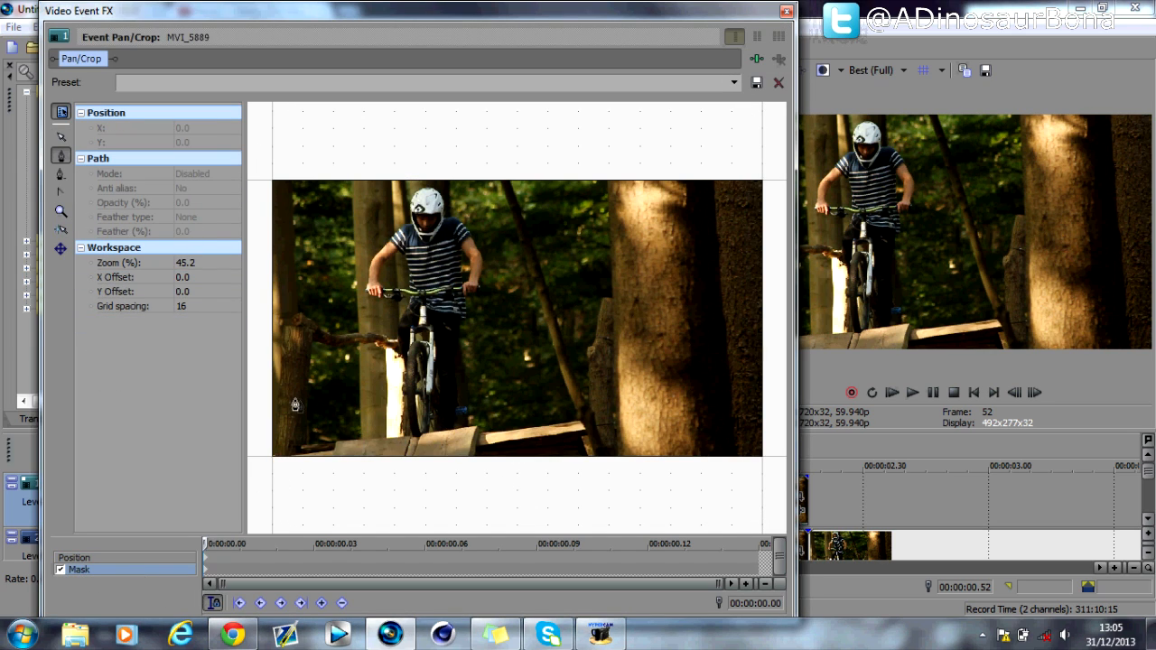
{"action": "left_click_drag", "start_coordinate": [297, 397], "coordinate": [429, 397]}
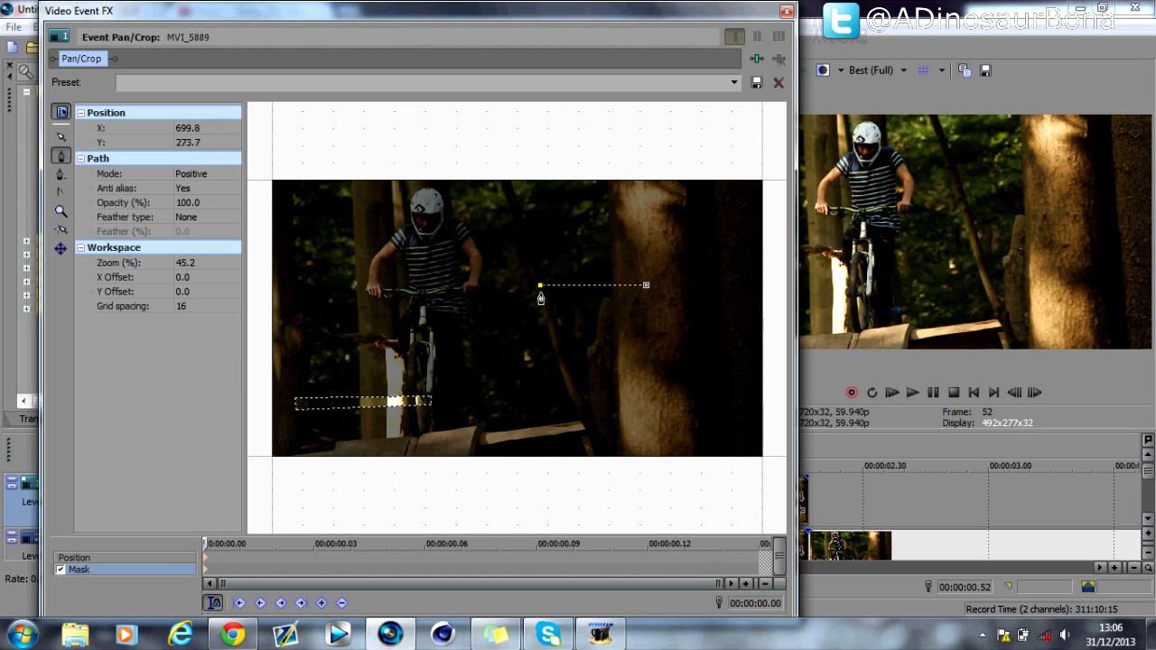
{"action": "left_click_drag", "start_coordinate": [540, 286], "coordinate": [649, 289]}
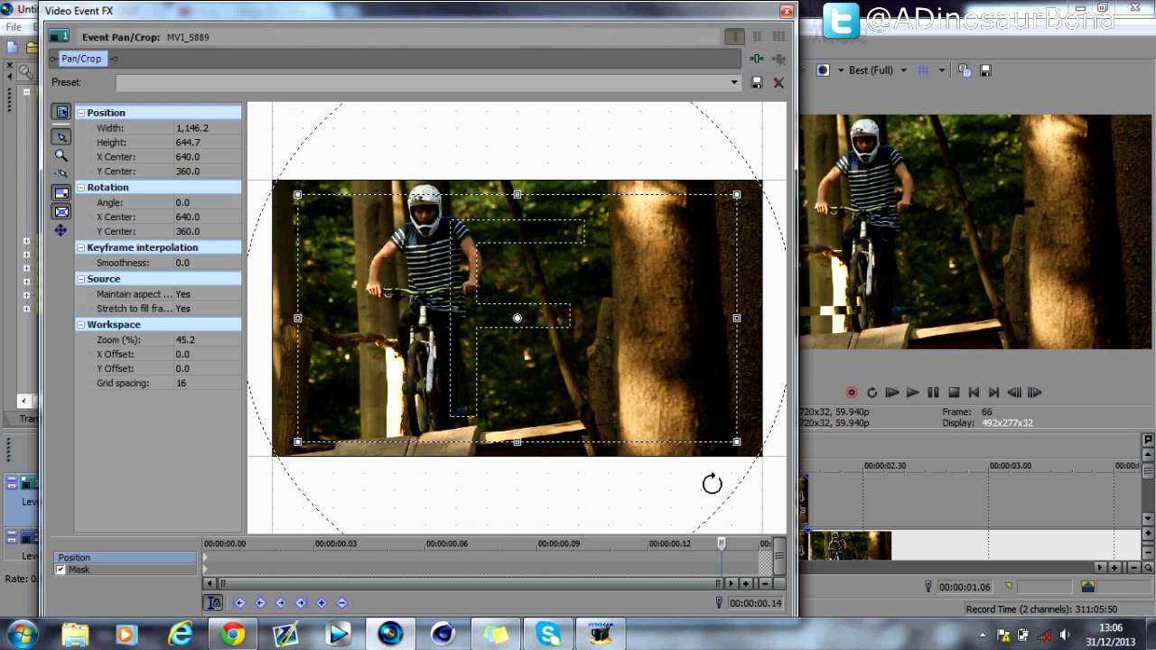
{"action": "left_click", "coordinate": [776, 83]}
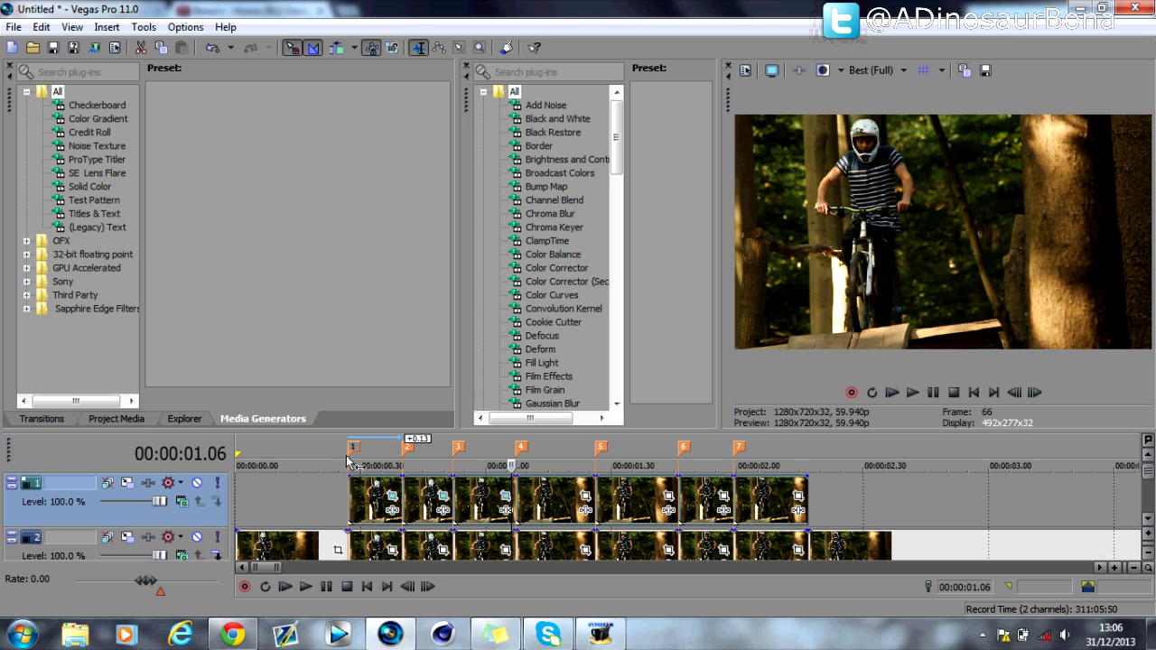
Step: Step through frames and mark a loop region from 00:00:00.27 to 00:00:01.07 over the glitch events
{"action": "left_click", "coordinate": [1033, 392]}
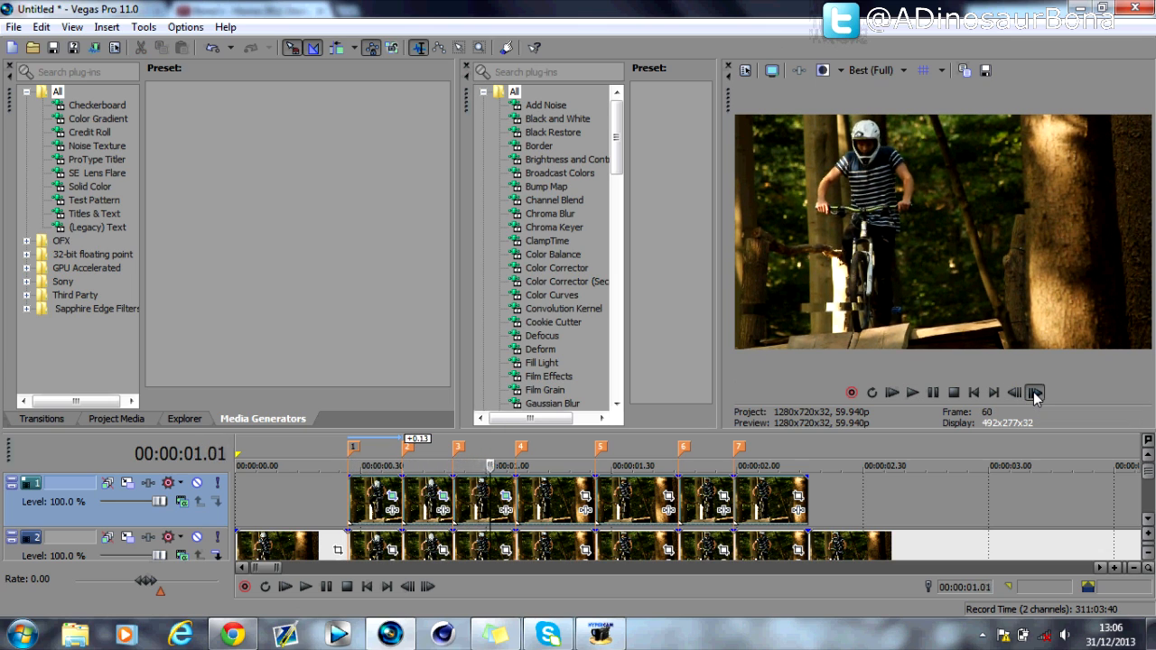
{"action": "left_click", "coordinate": [1033, 392]}
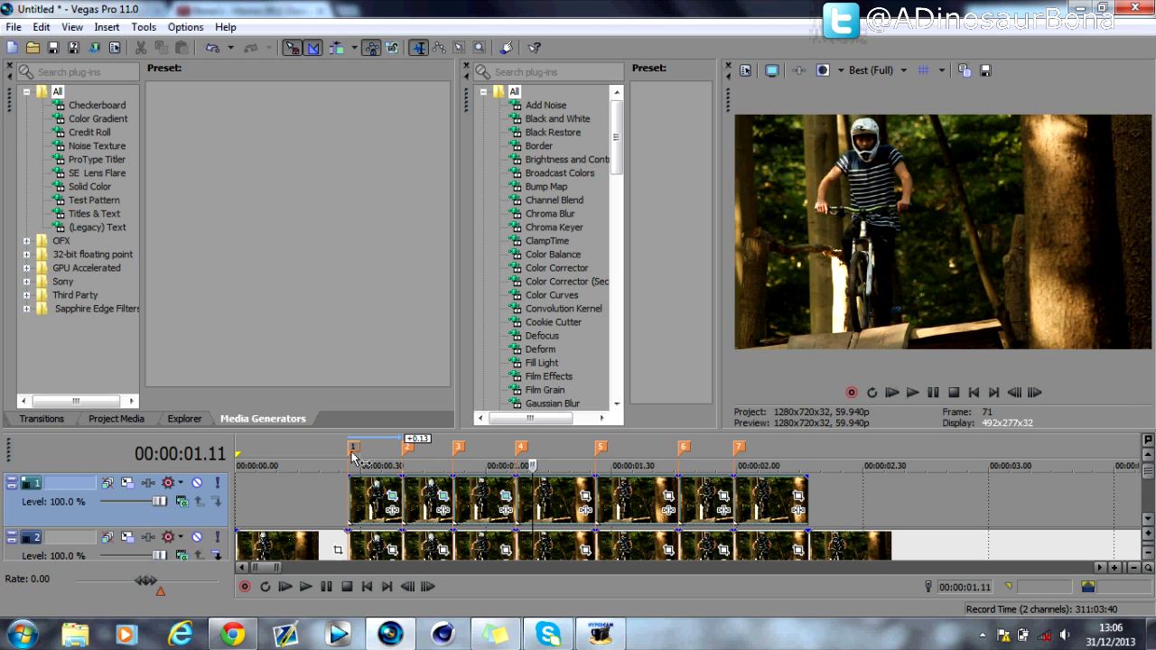
{"action": "left_click", "coordinate": [520, 452]}
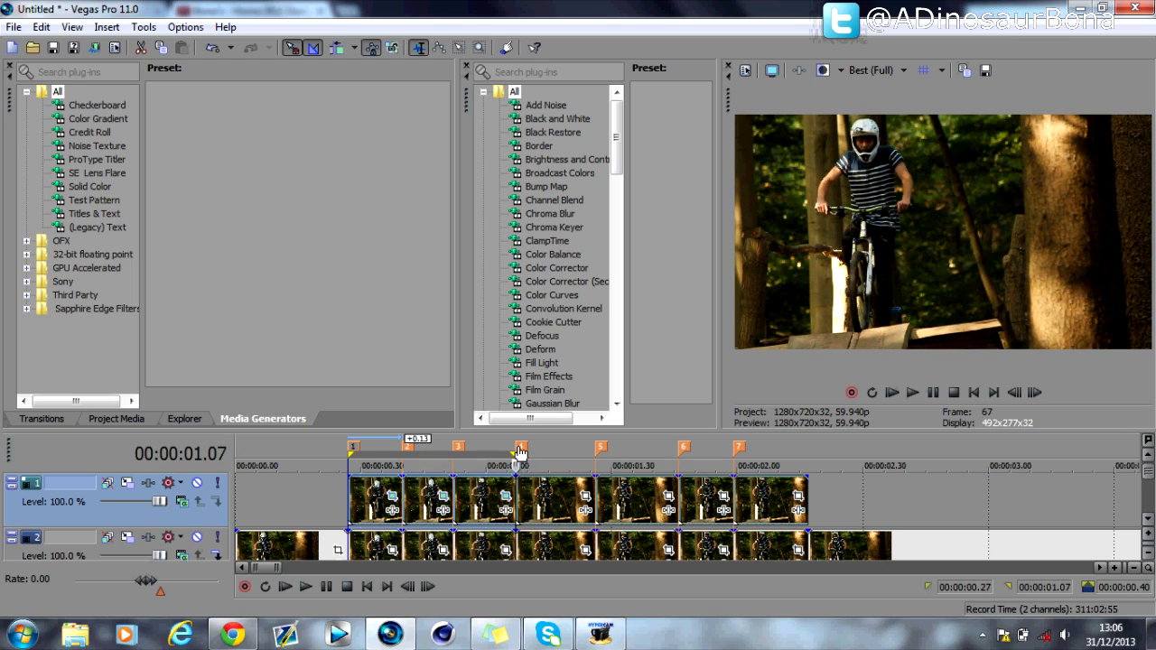
{"action": "left_click", "coordinate": [932, 392]}
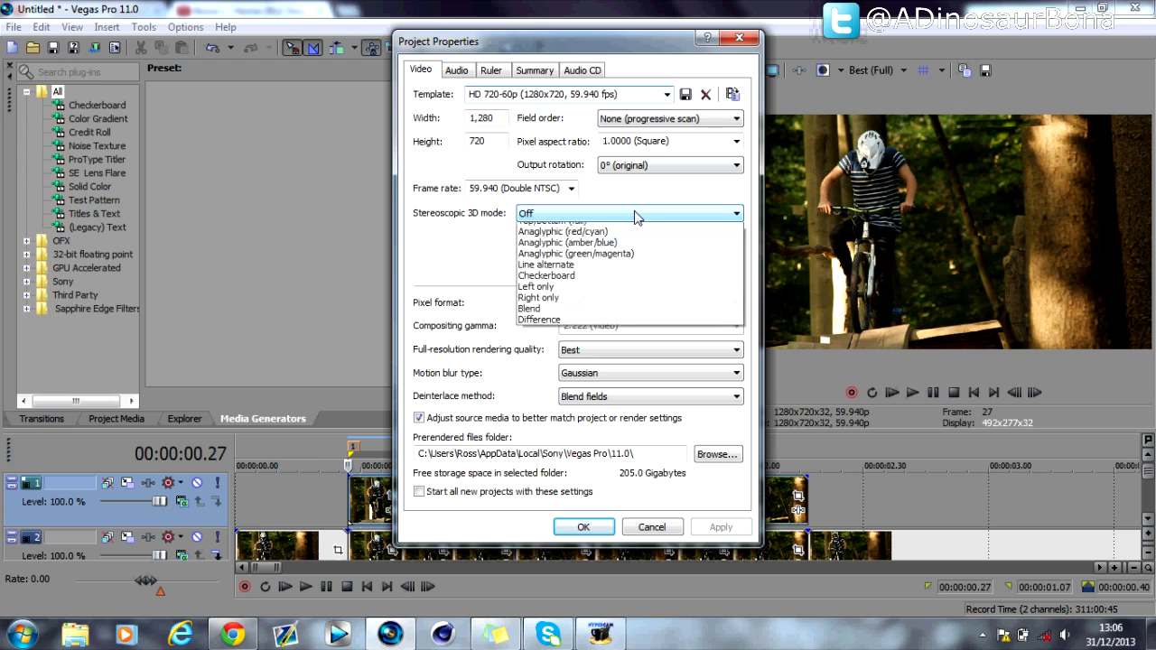
{"action": "mouse_move", "coordinate": [618, 260]}
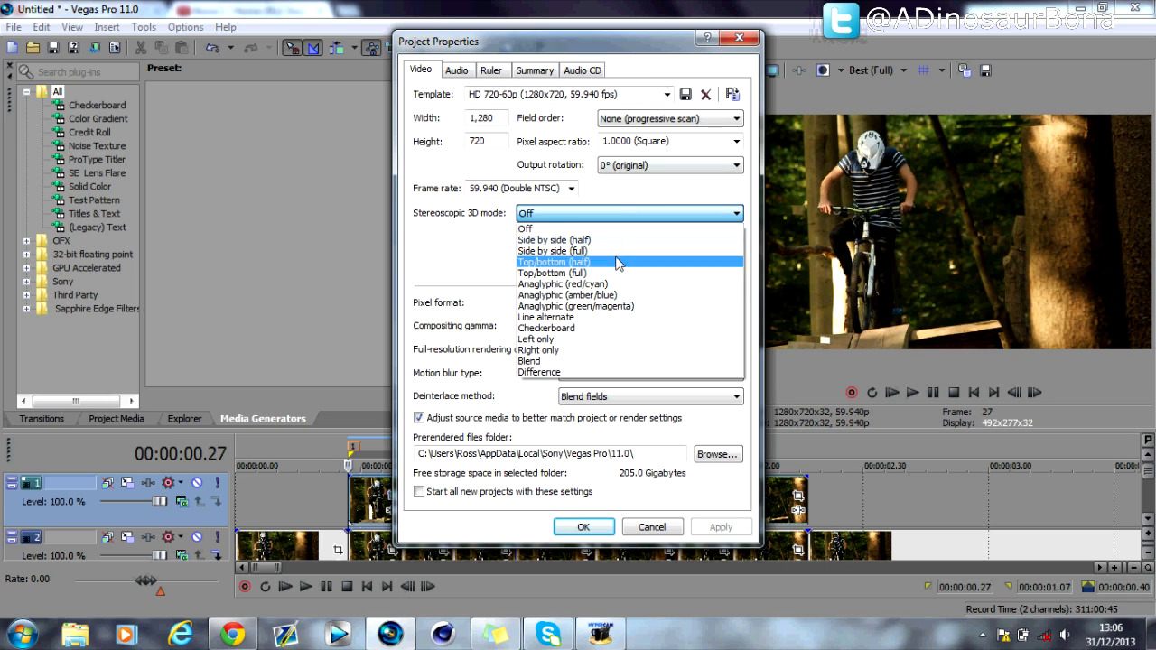
Step: Choose Anaglyphic (red/cyan) as the project's stereoscopic 3D mode and apply it
{"action": "left_click", "coordinate": [563, 284]}
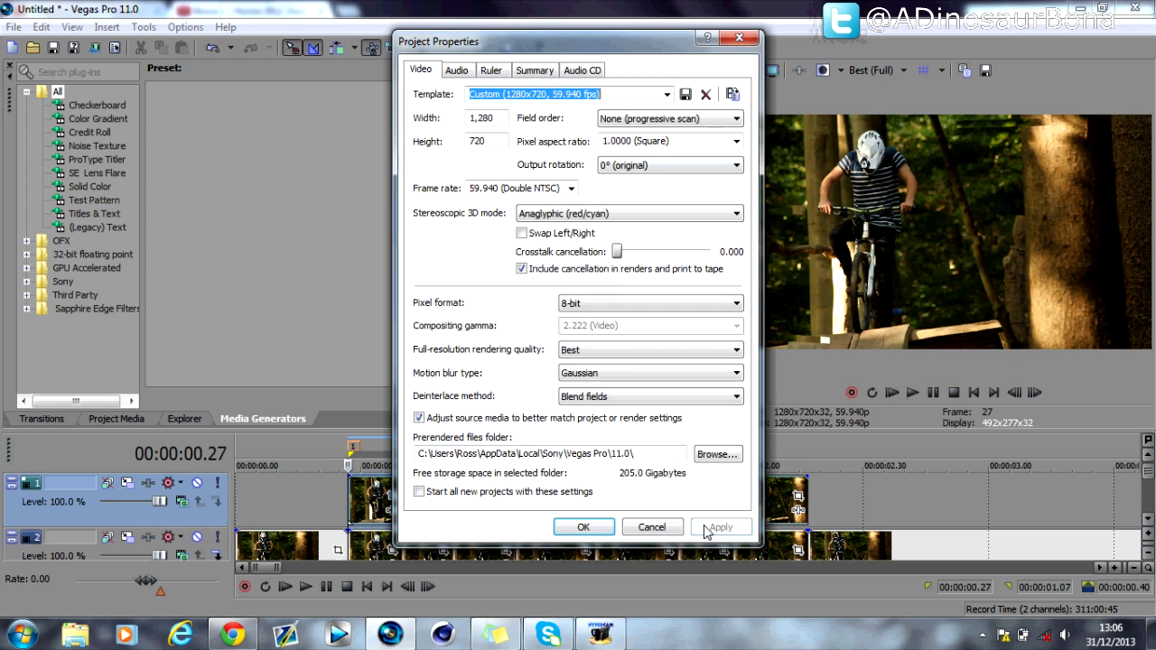
{"action": "left_click", "coordinate": [583, 528]}
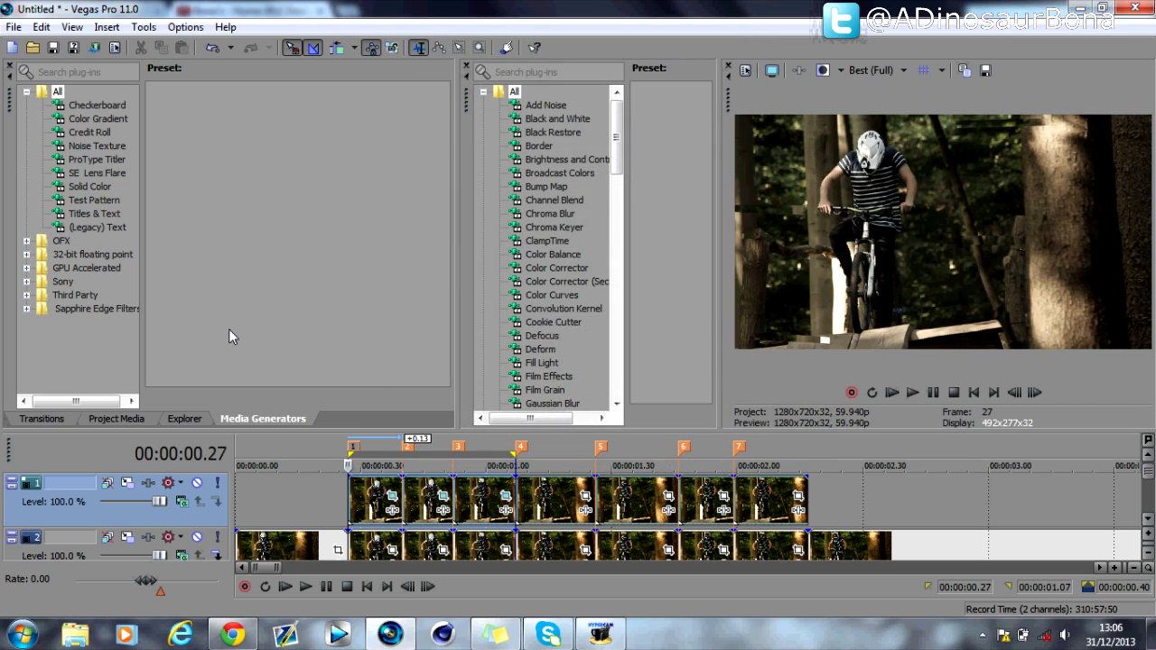
{"action": "mouse_move", "coordinate": [1015, 293]}
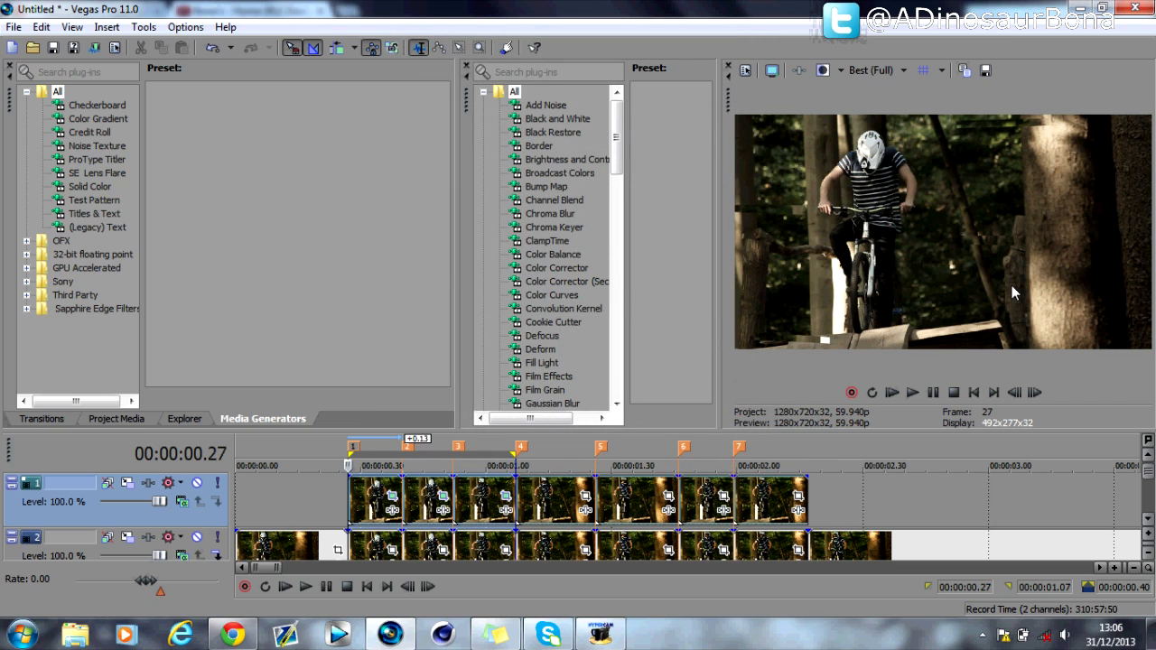
Step: Scroll the Color Corrector (Secondary) presets and apply the cc preset to track 1
{"action": "left_click", "coordinate": [567, 282]}
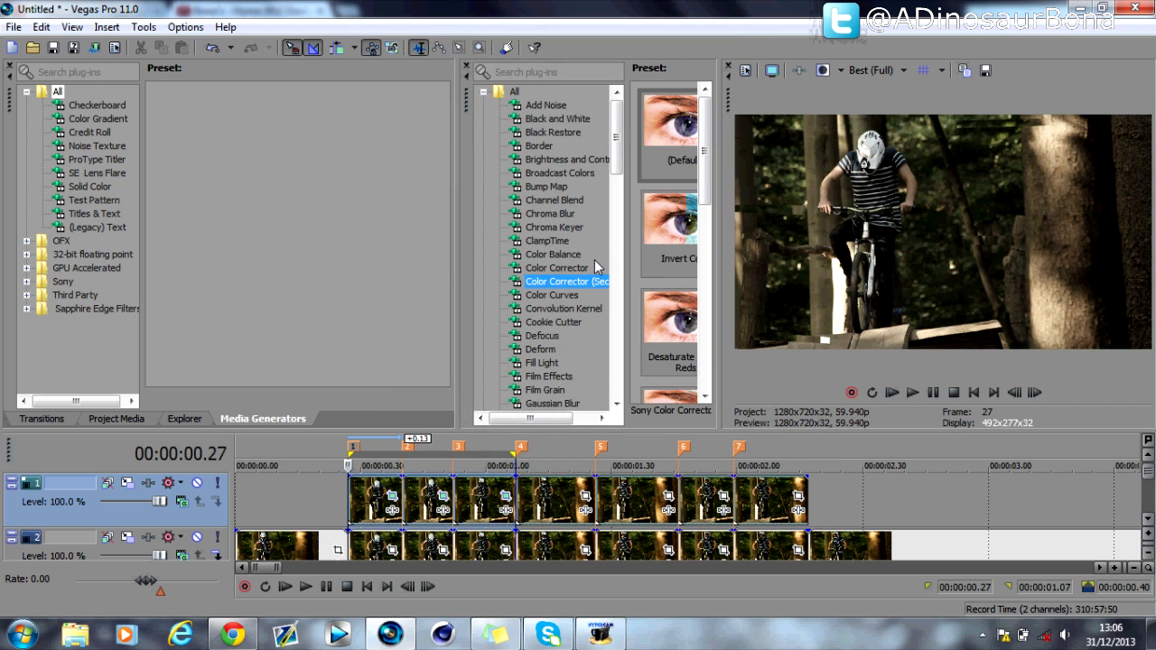
{"action": "scroll", "scroll_direction": "down", "scroll_amount": 3}
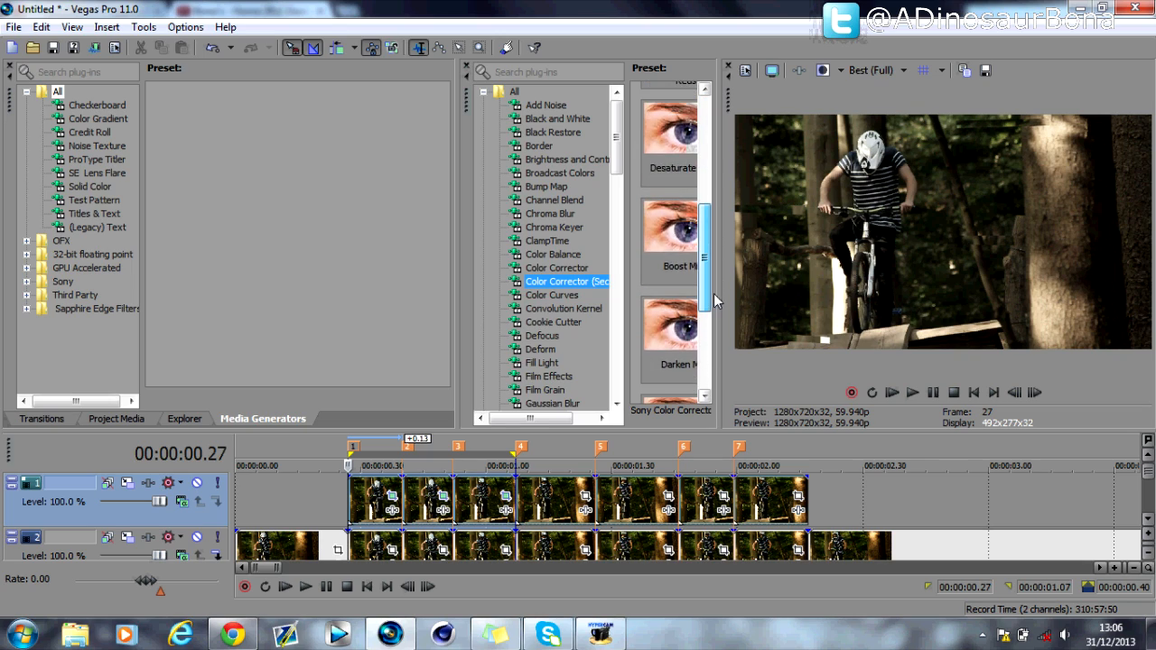
{"action": "scroll", "scroll_direction": "down", "scroll_amount": 3}
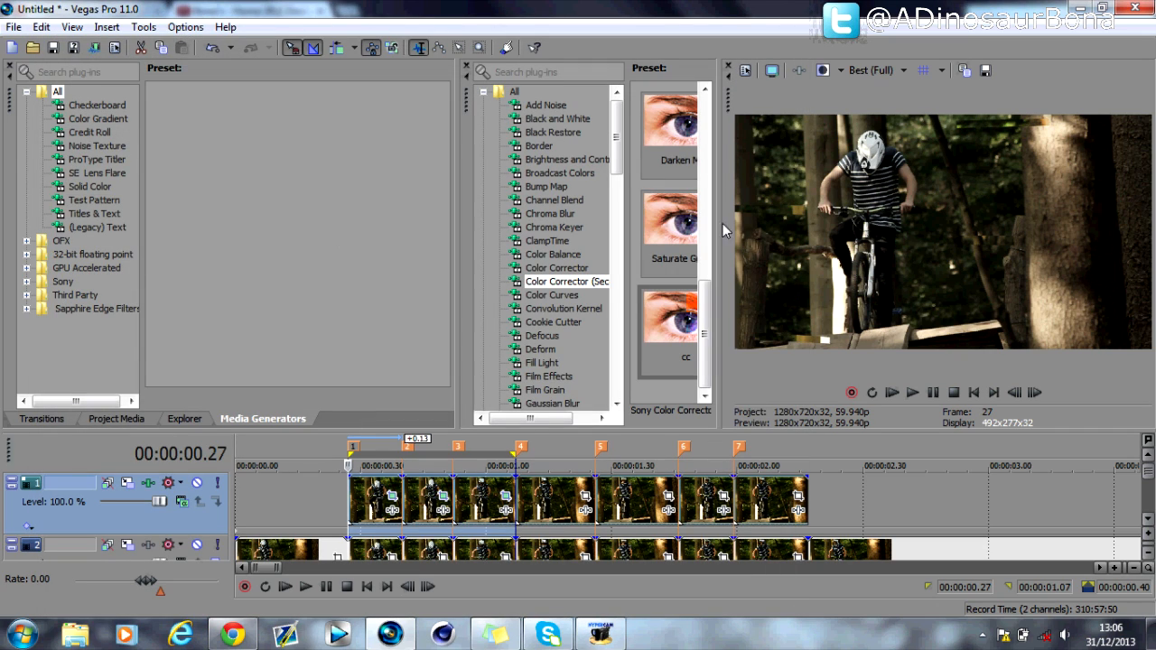
{"action": "left_click", "coordinate": [670, 325]}
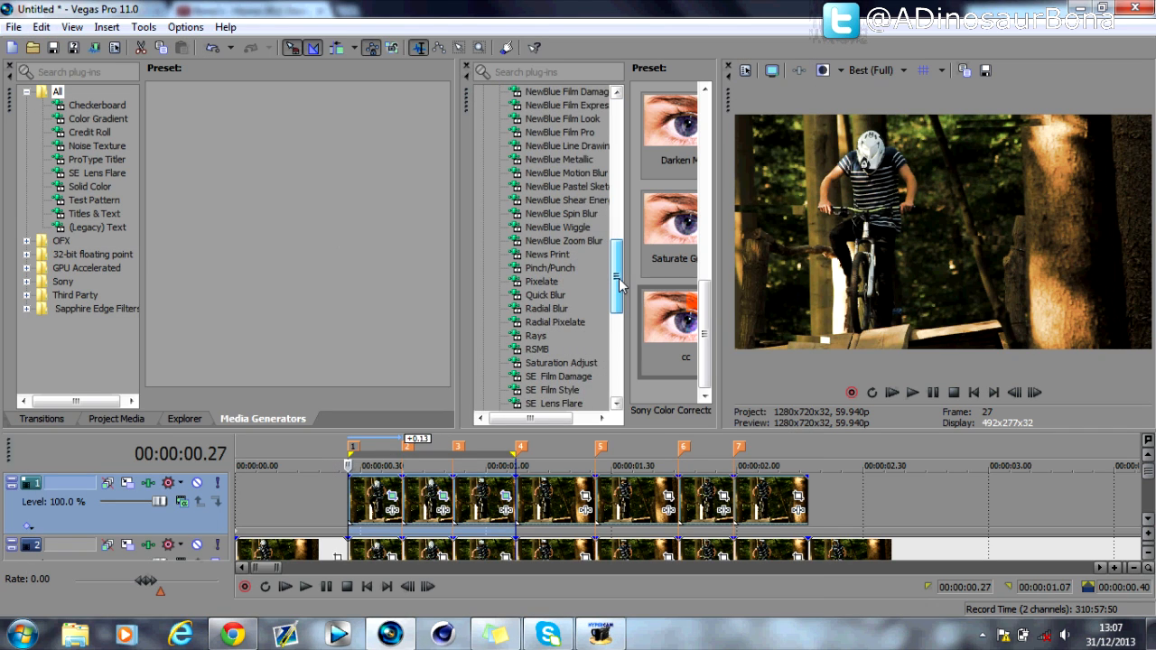
{"action": "scroll", "scroll_direction": "down", "scroll_amount": 3}
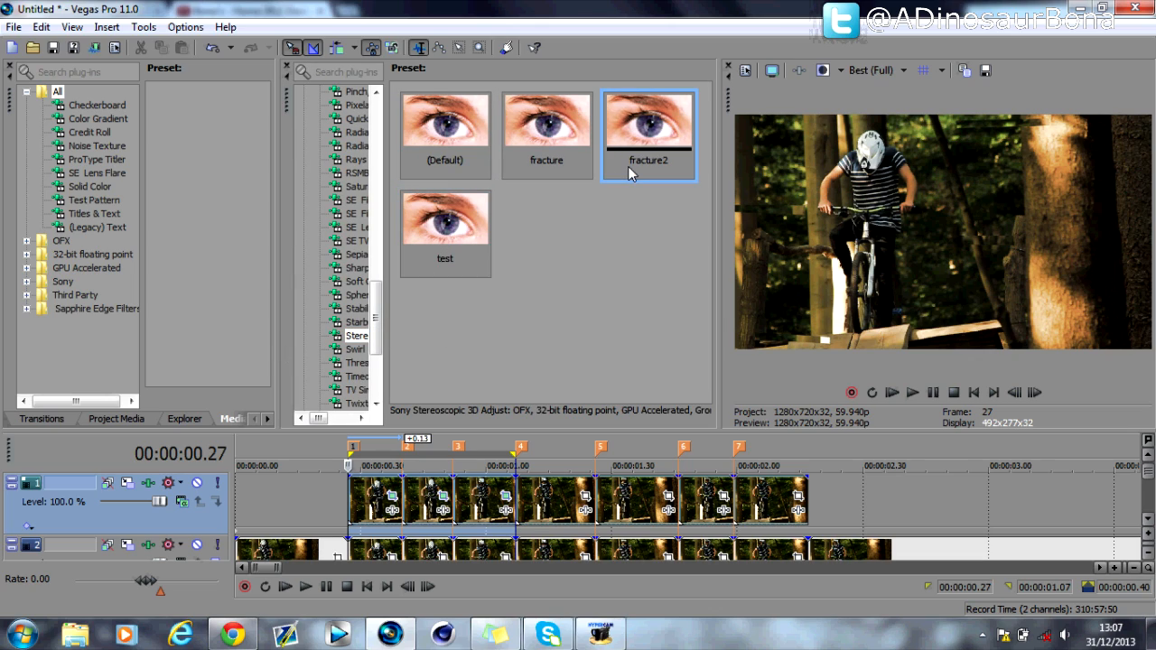
Step: Apply the test preset of Stereoscopic 3D Adjust to track 1, close Track FX and step a couple of frames
{"action": "left_click", "coordinate": [444, 221]}
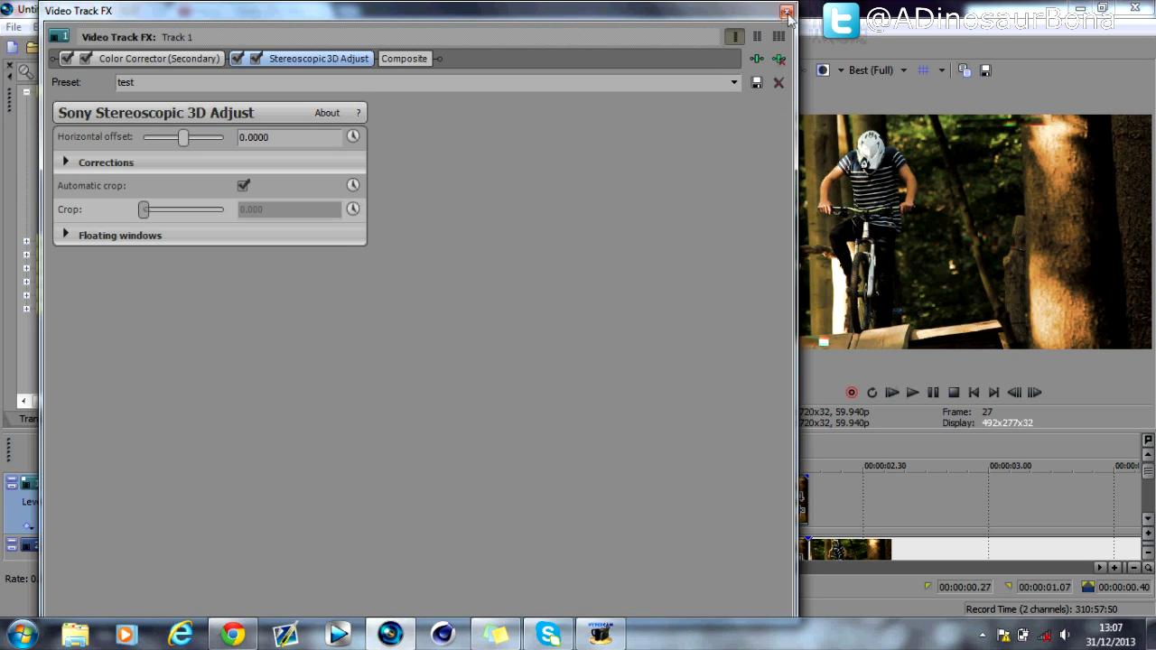
{"action": "left_click", "coordinate": [782, 11]}
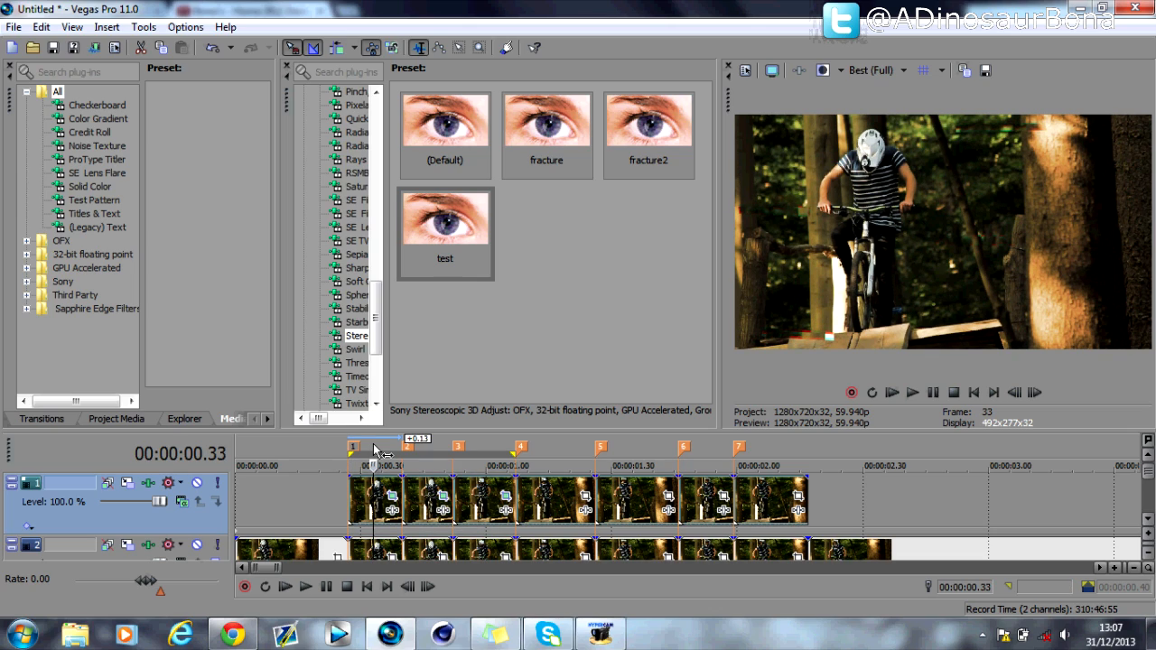
{"action": "mouse_move", "coordinate": [795, 224]}
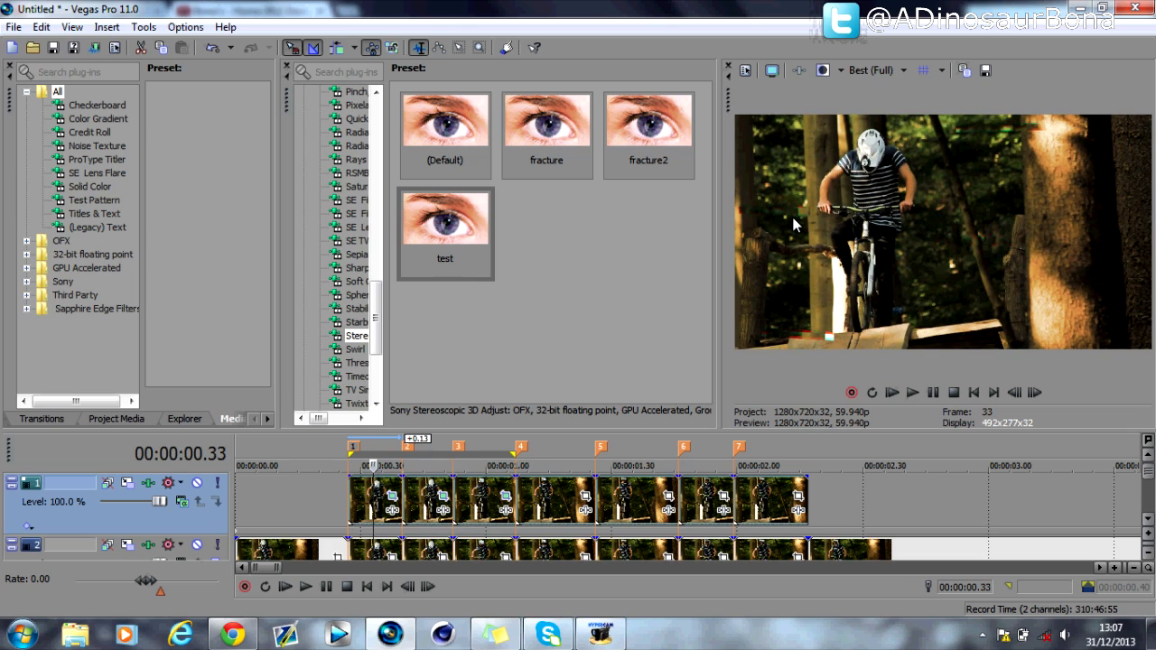
{"action": "left_click", "coordinate": [1033, 392]}
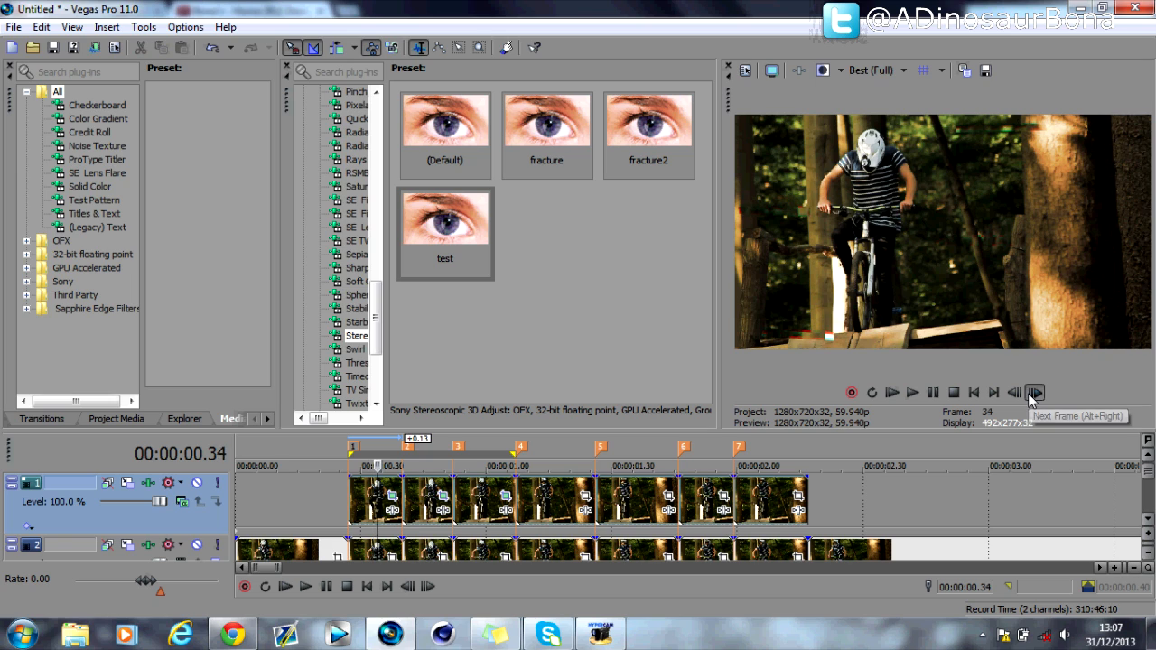
{"action": "left_click", "coordinate": [1035, 392]}
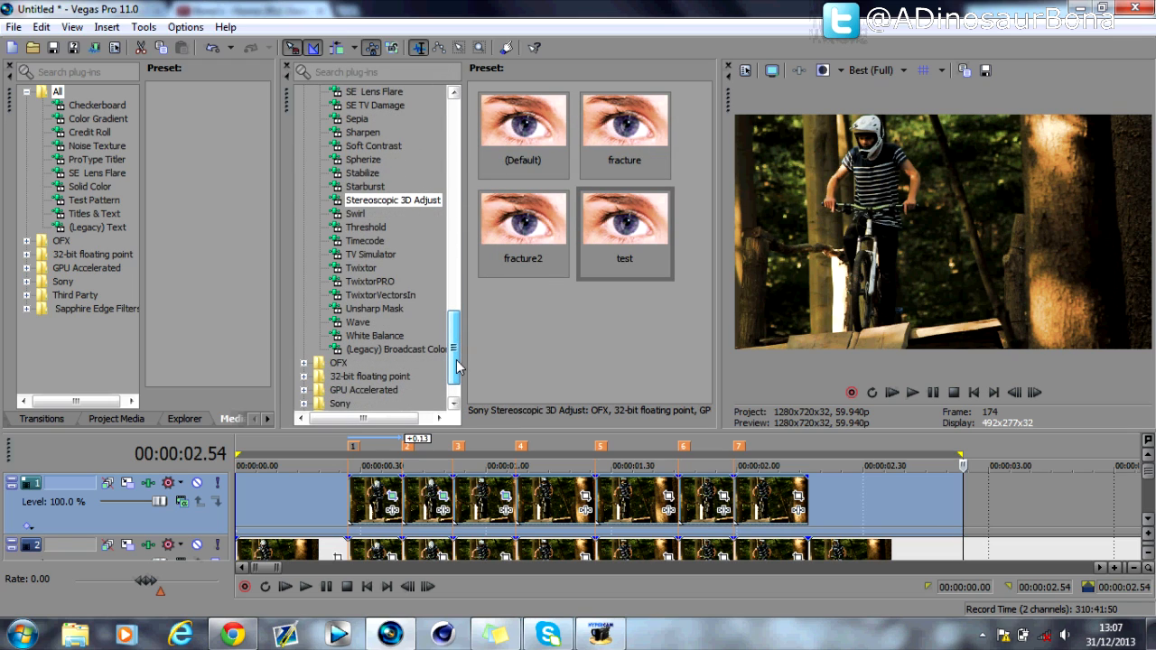
Step: Apply the RSMB Feeds motion-blur preset to track 1 and remark the loop region over the glitch start
{"action": "left_click", "coordinate": [357, 159]}
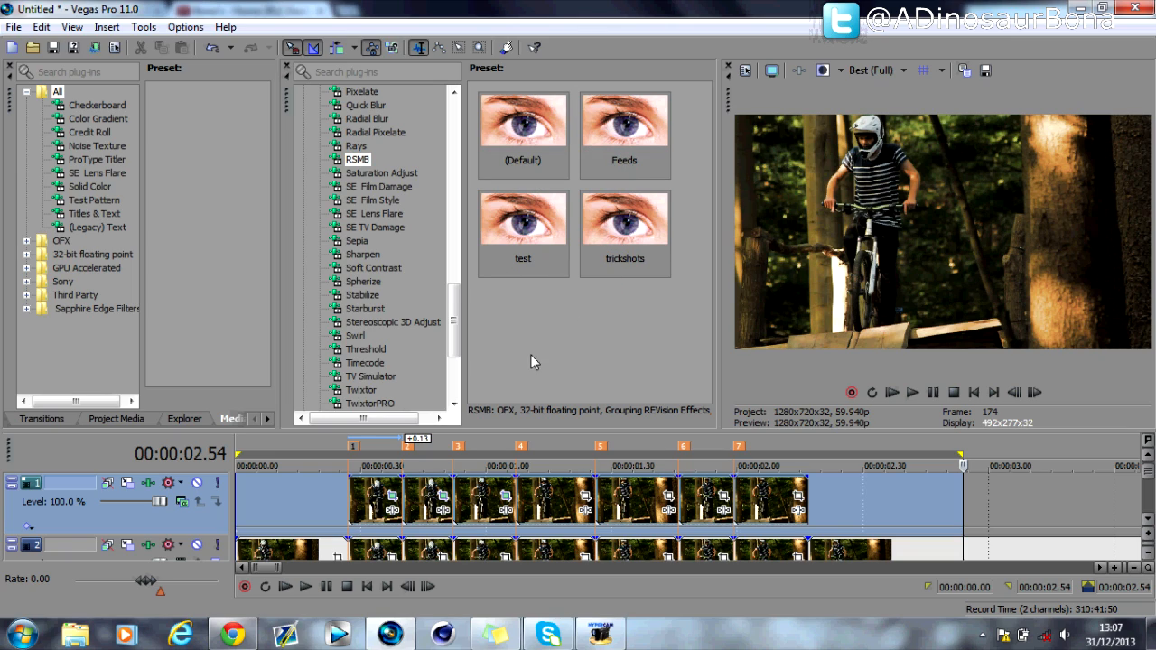
{"action": "left_click", "coordinate": [625, 127]}
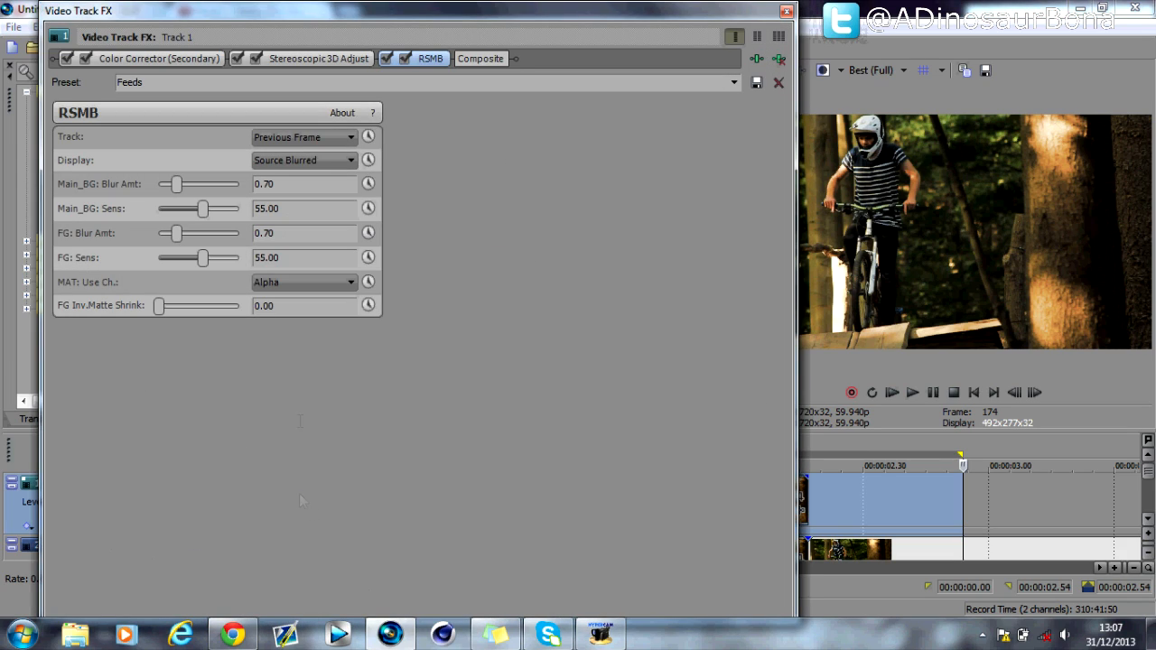
{"action": "mouse_move", "coordinate": [233, 216]}
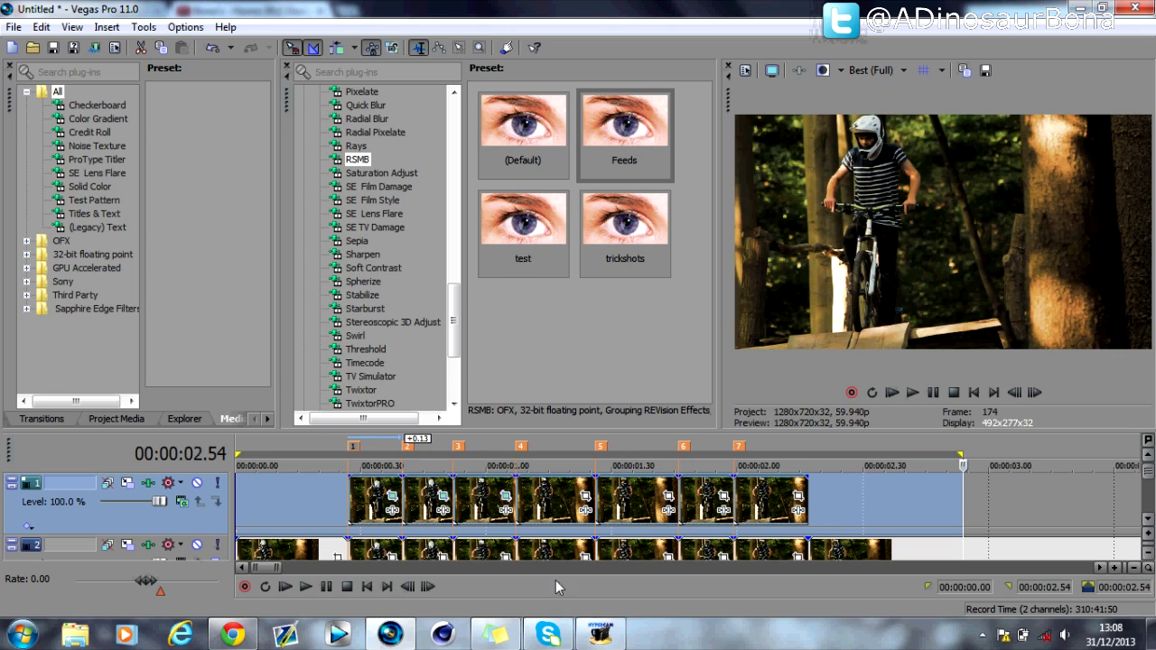
{"action": "mouse_move", "coordinate": [307, 509]}
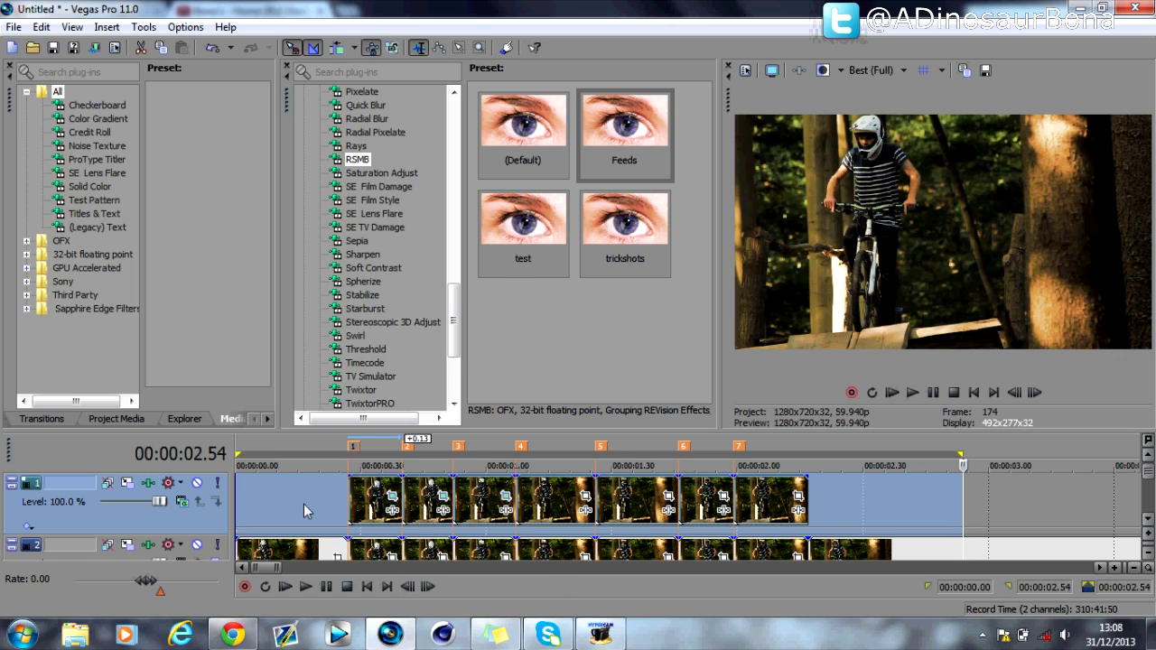
{"action": "mouse_move", "coordinate": [371, 455]}
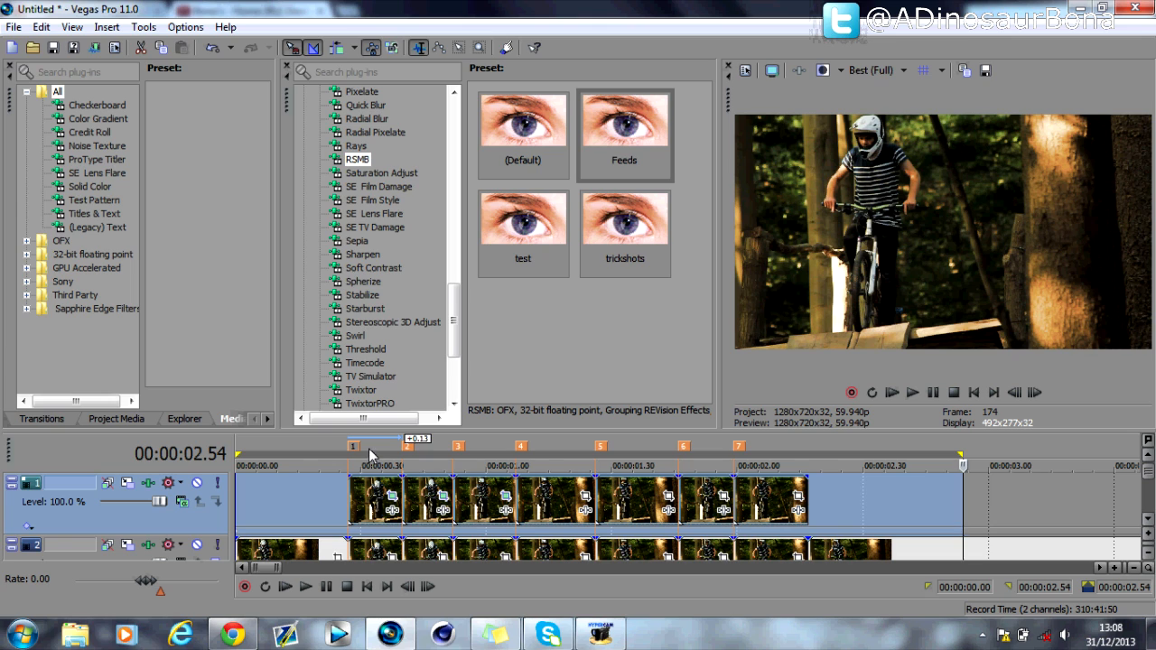
{"action": "left_click", "coordinate": [370, 455]}
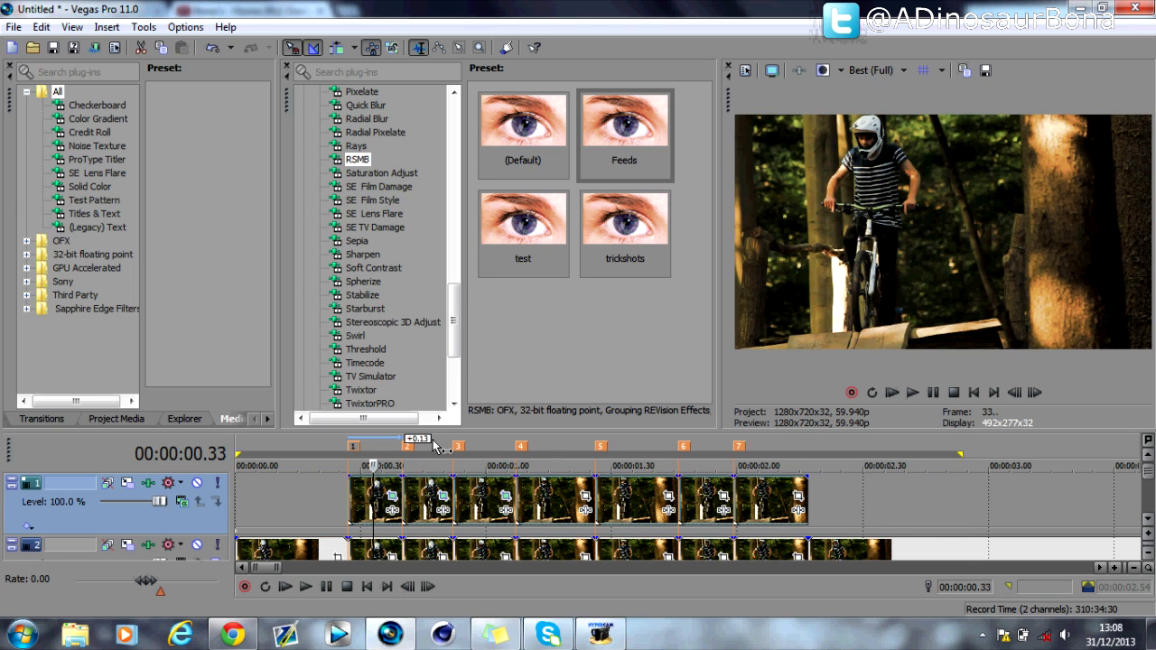